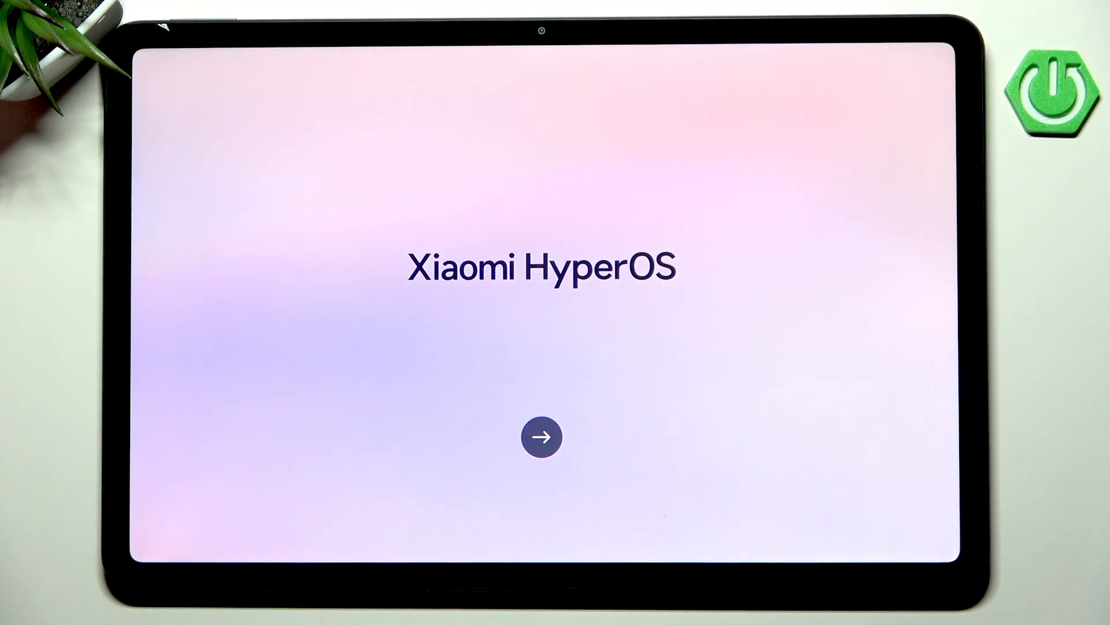
Start device setup with English (United Kingdom) as the language
{"action": "left_click", "coordinate": [541, 437]}
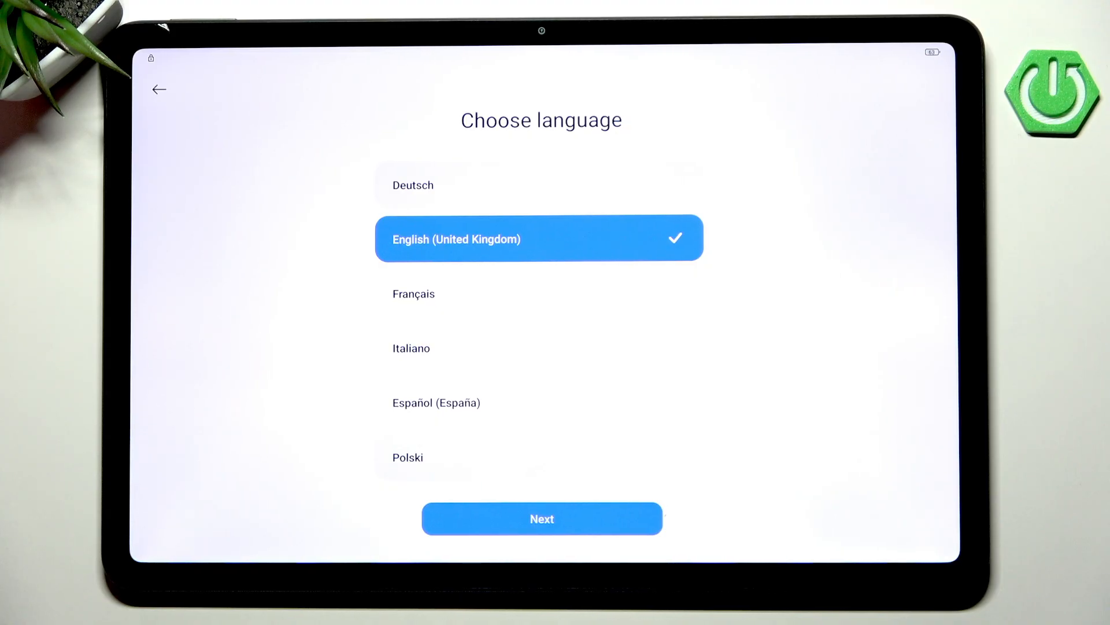
{"action": "left_click", "coordinate": [542, 518]}
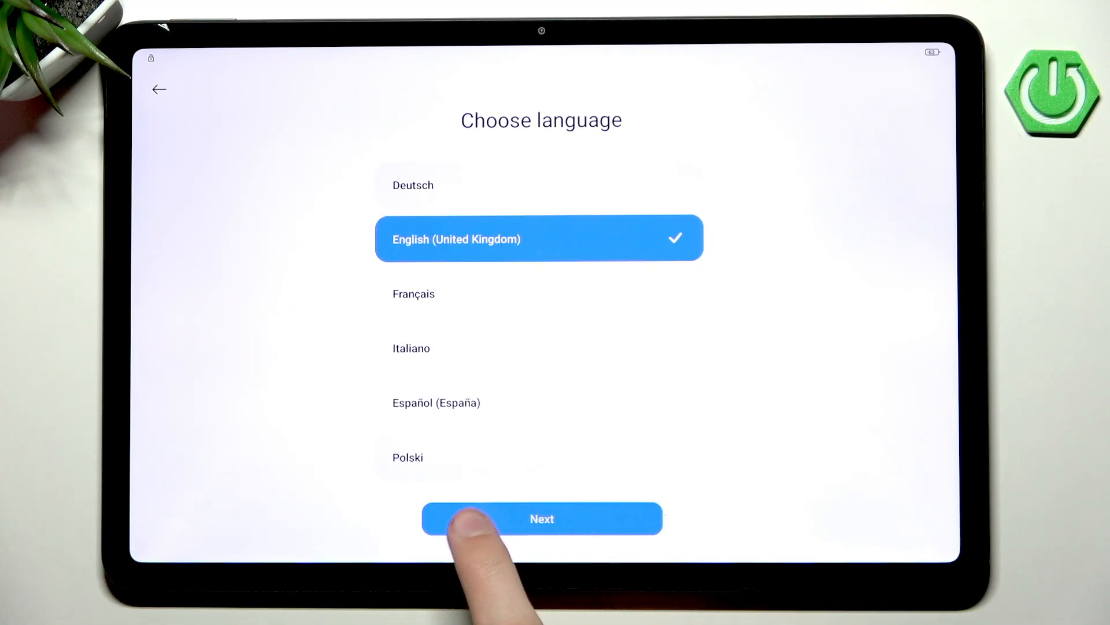
{"action": "left_click", "coordinate": [542, 518]}
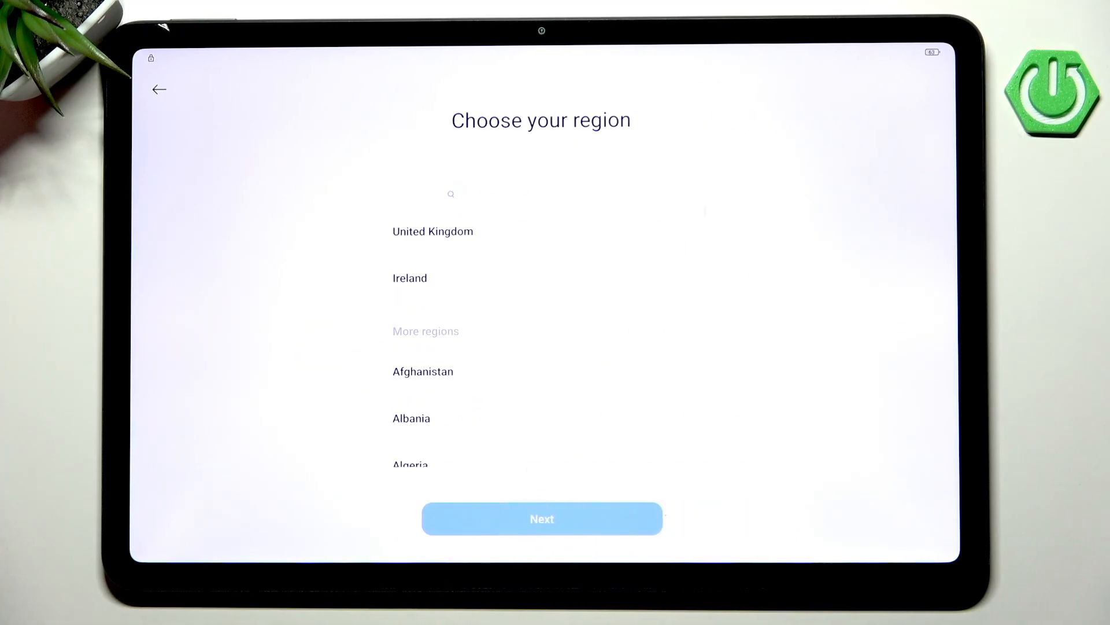
Set the region to United Kingdom and accept the user agreement and privacy policy
{"action": "left_click", "coordinate": [433, 231]}
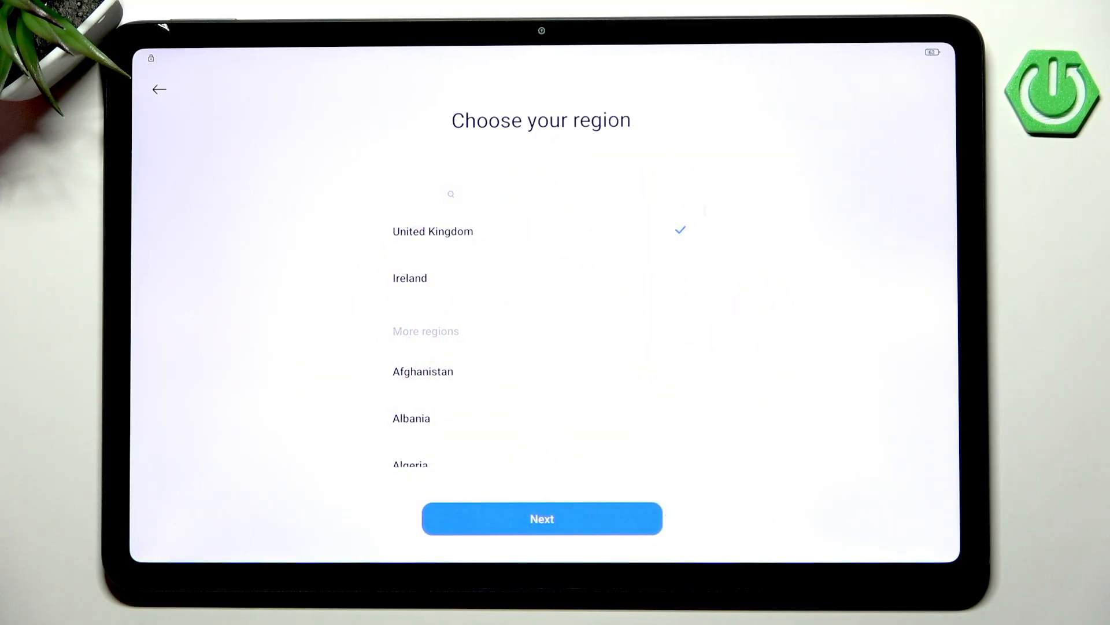
{"action": "left_click", "coordinate": [542, 518]}
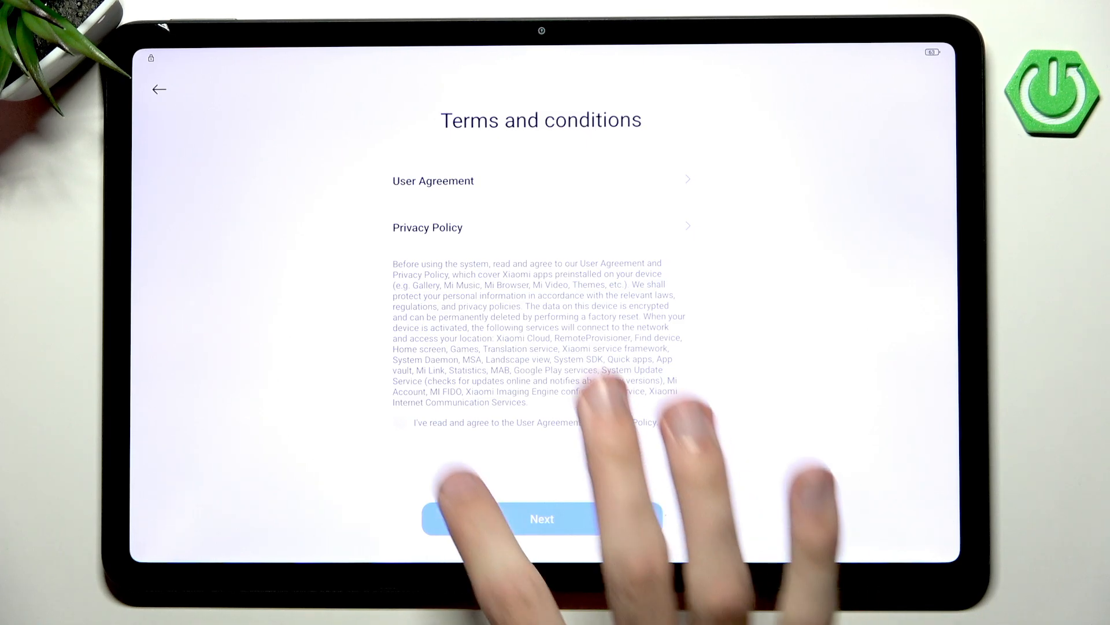
{"action": "left_click", "coordinate": [400, 422]}
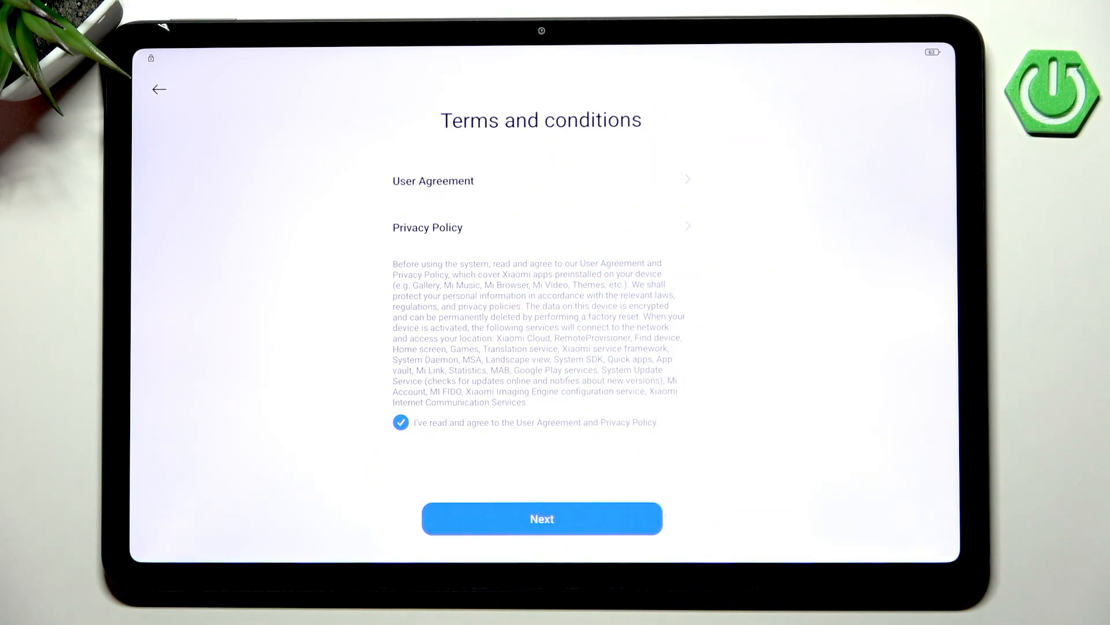
Join the S29_Zagondorze 5G Wi-Fi network using its password
{"action": "left_click", "coordinate": [542, 518]}
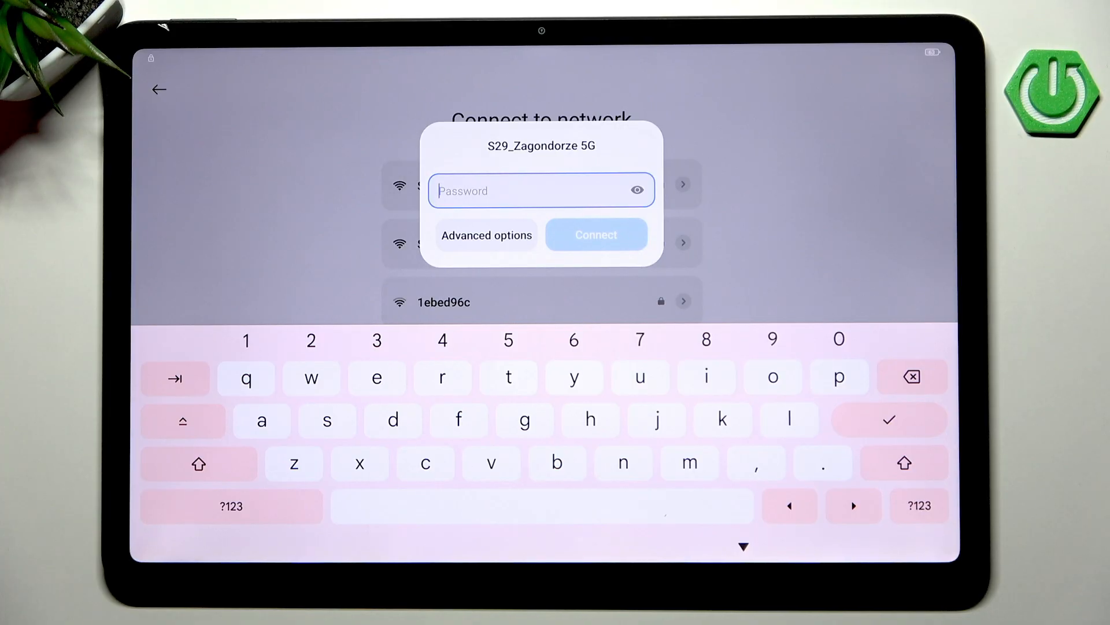
{"action": "left_click", "coordinate": [596, 234]}
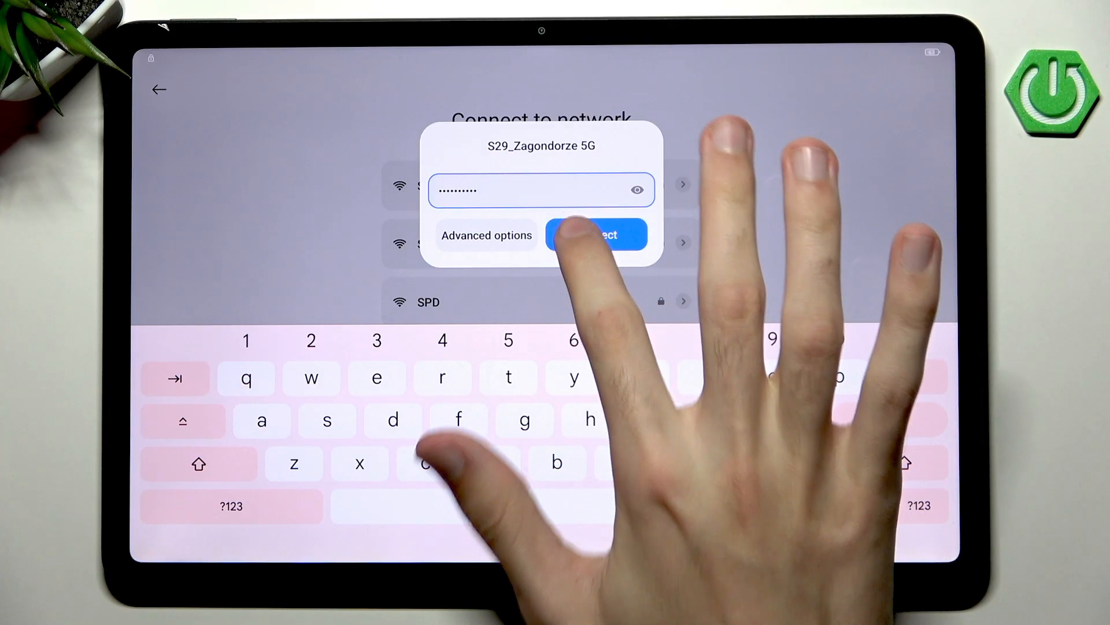
{"action": "left_click", "coordinate": [597, 236]}
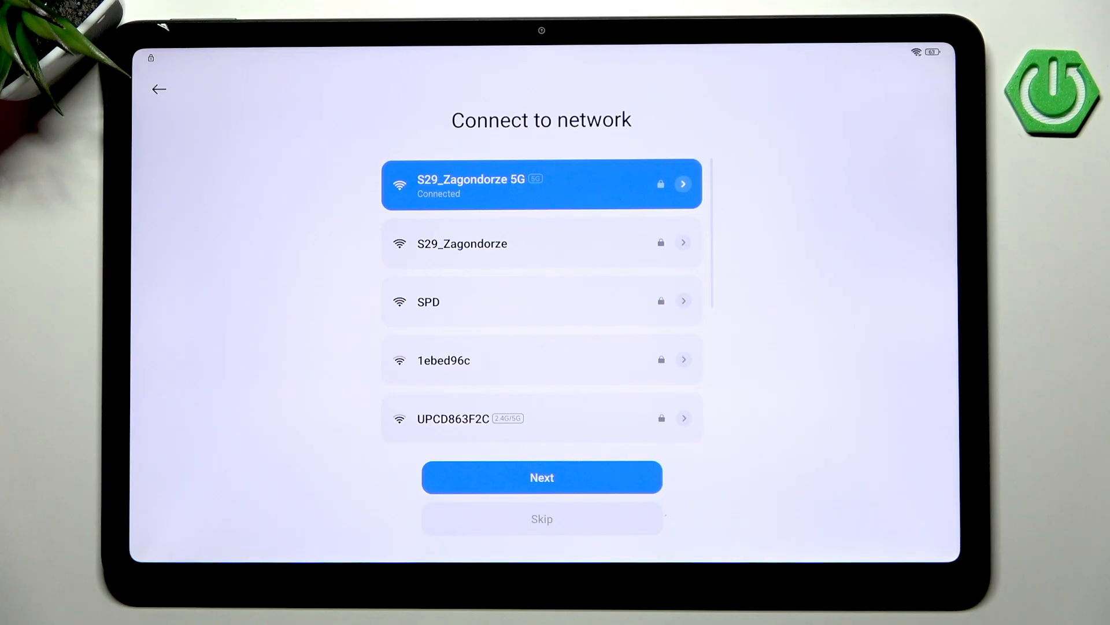
Continue from the connected network to the unlock-after-factory-reset screen
{"action": "left_click", "coordinate": [542, 476]}
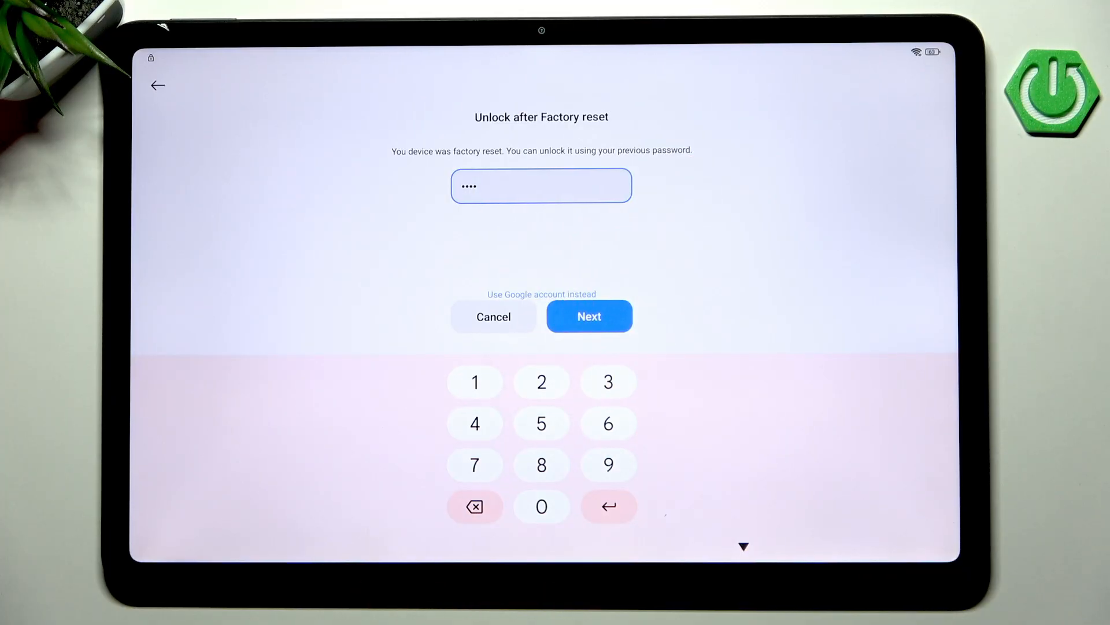
{"action": "left_click", "coordinate": [588, 316]}
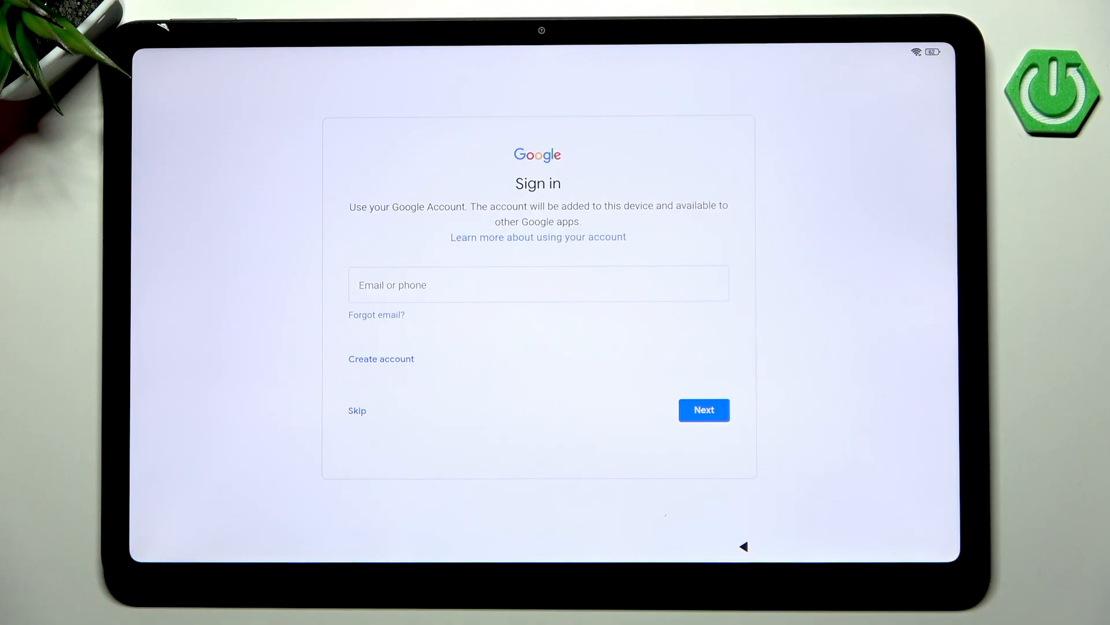
{"action": "left_click", "coordinate": [537, 284]}
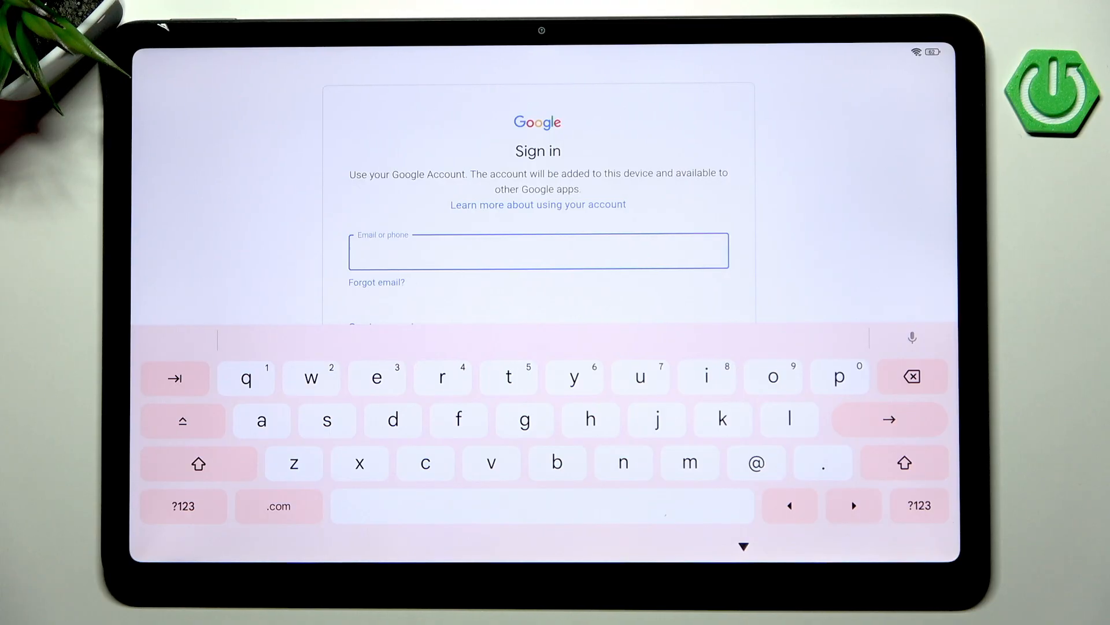
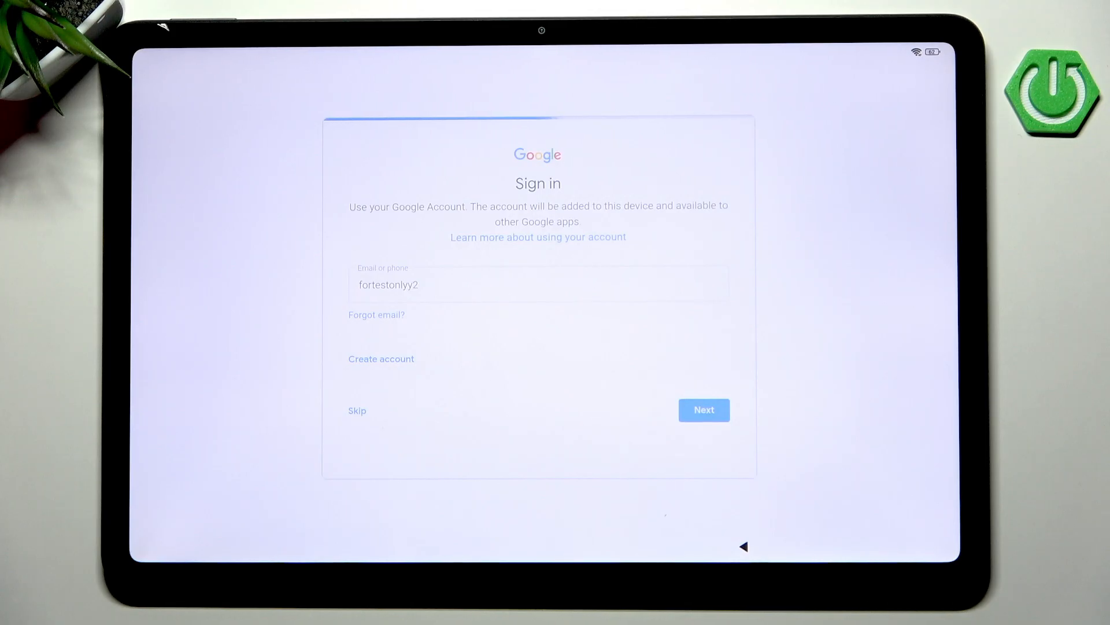
{"action": "left_click", "coordinate": [702, 410]}
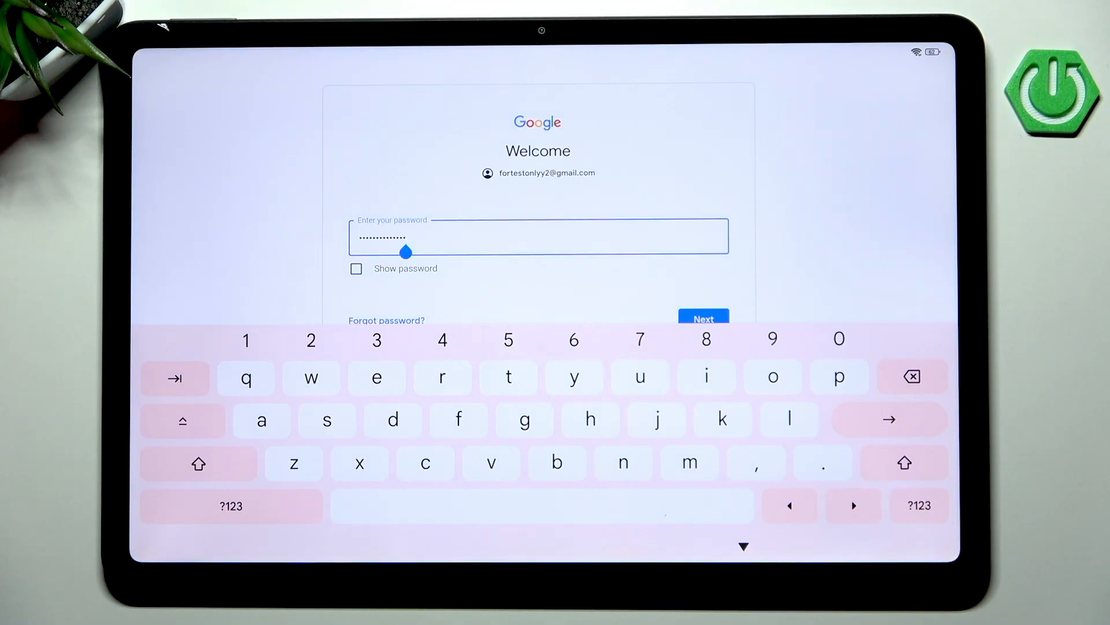
Retype the Google account password after errors until the Terms of Service screen appears
{"action": "left_click", "coordinate": [704, 318]}
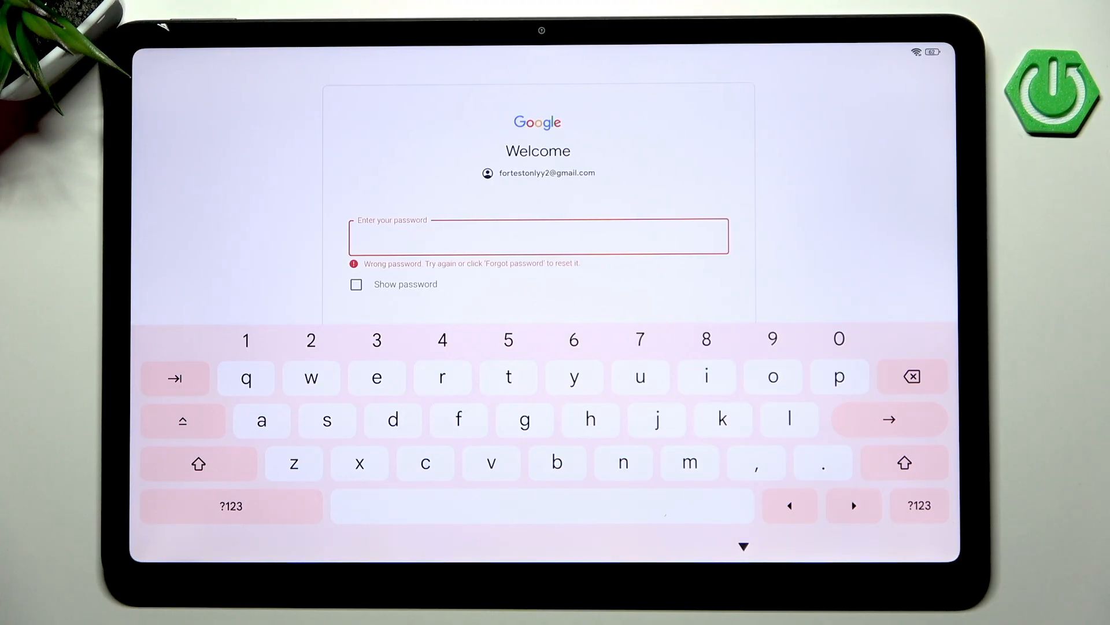
{"action": "type", "text": "password"}
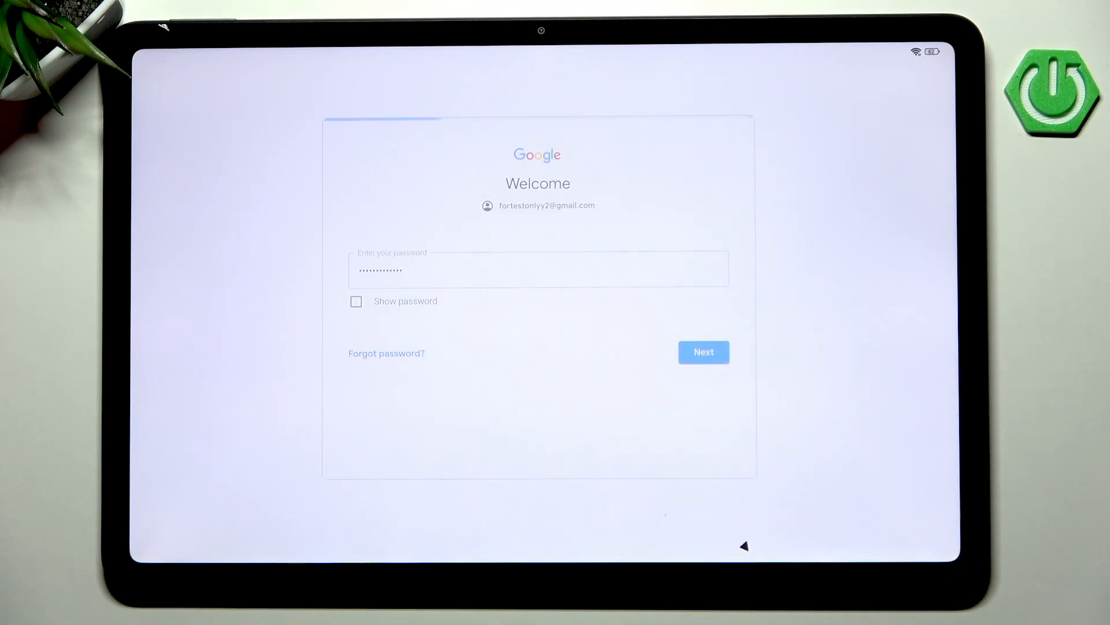
{"action": "left_click", "coordinate": [702, 352]}
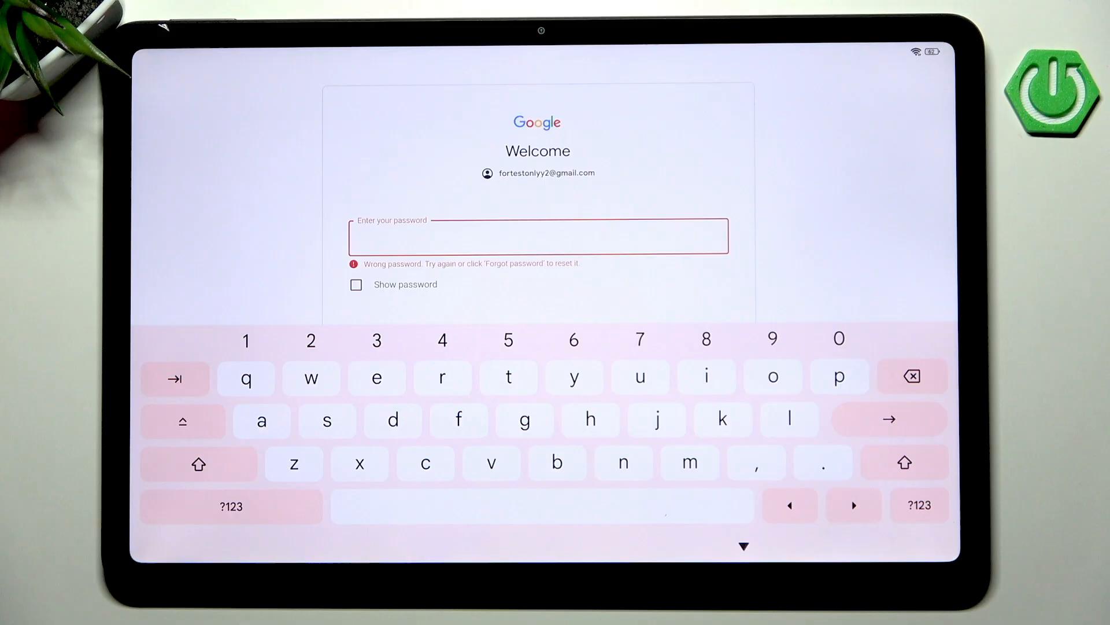
{"action": "left_click", "coordinate": [538, 238]}
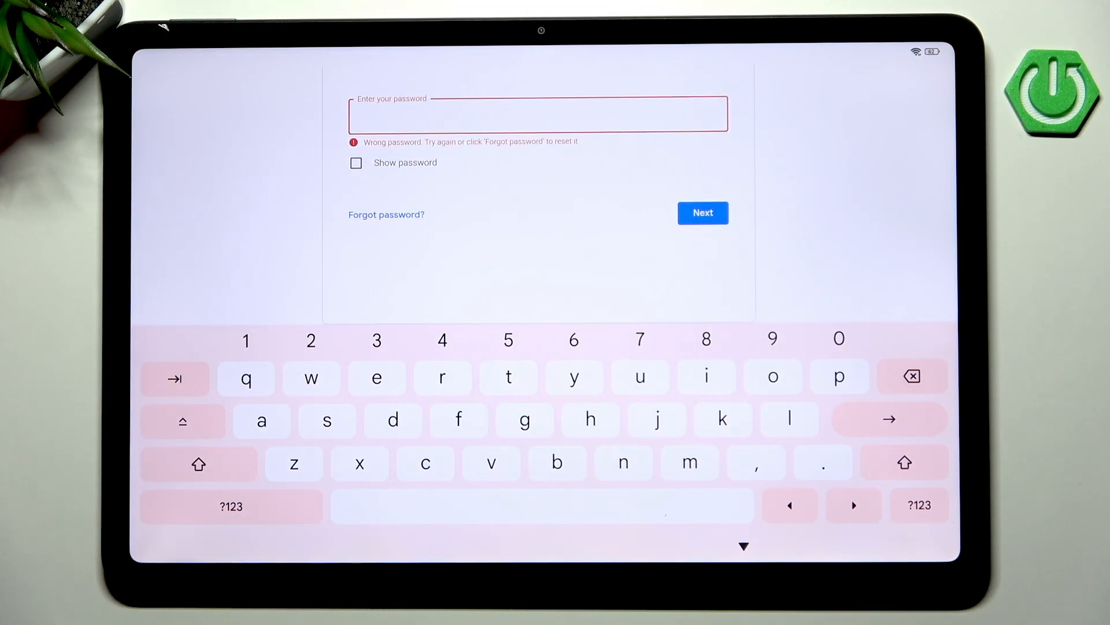
{"action": "left_click", "coordinate": [539, 114]}
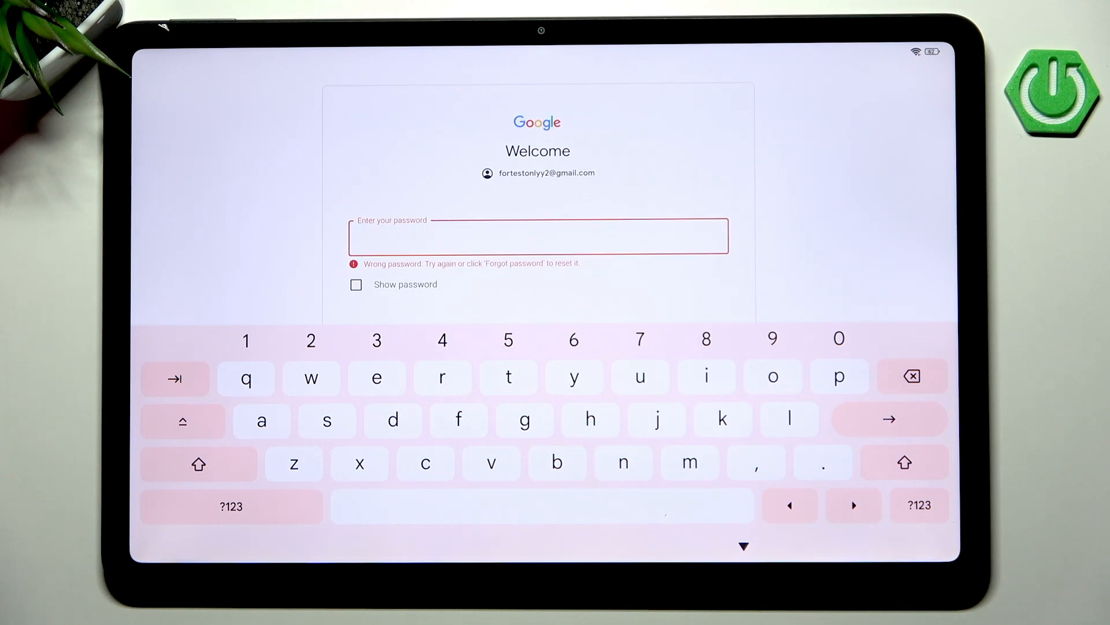
{"action": "left_click", "coordinate": [537, 237]}
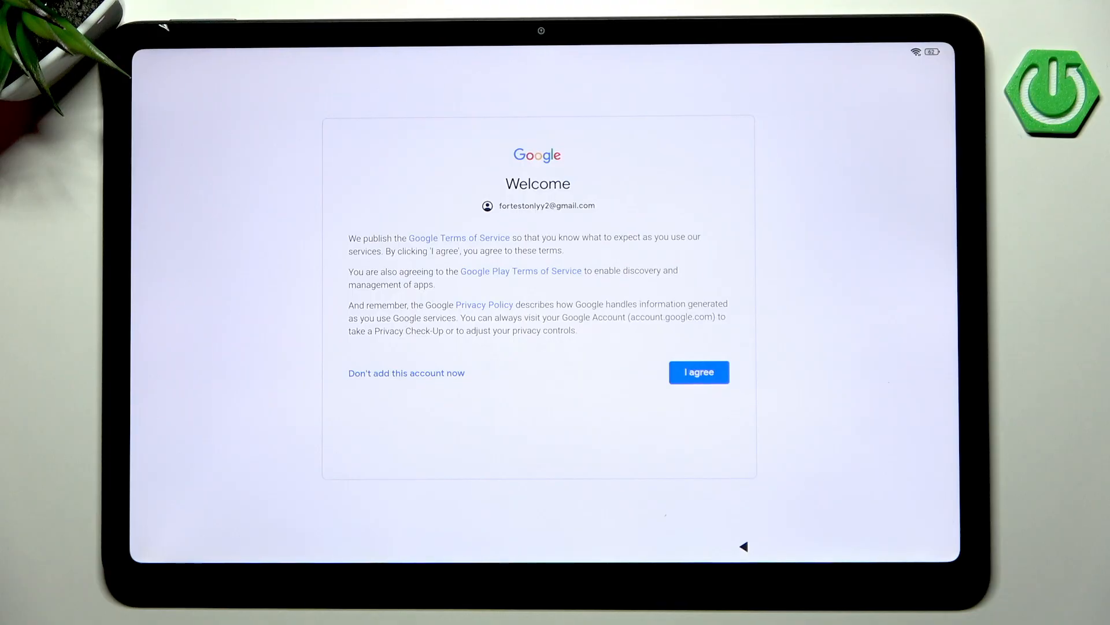
Agree to Google's Terms of Service on the Welcome screen
{"action": "left_click", "coordinate": [698, 372]}
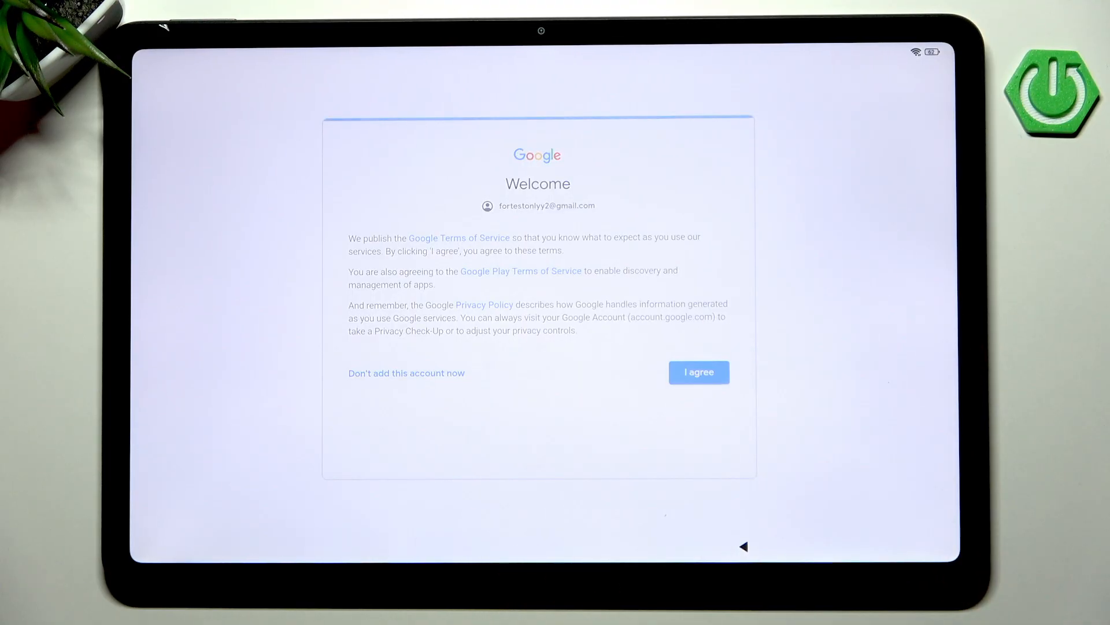
{"action": "left_click", "coordinate": [699, 372]}
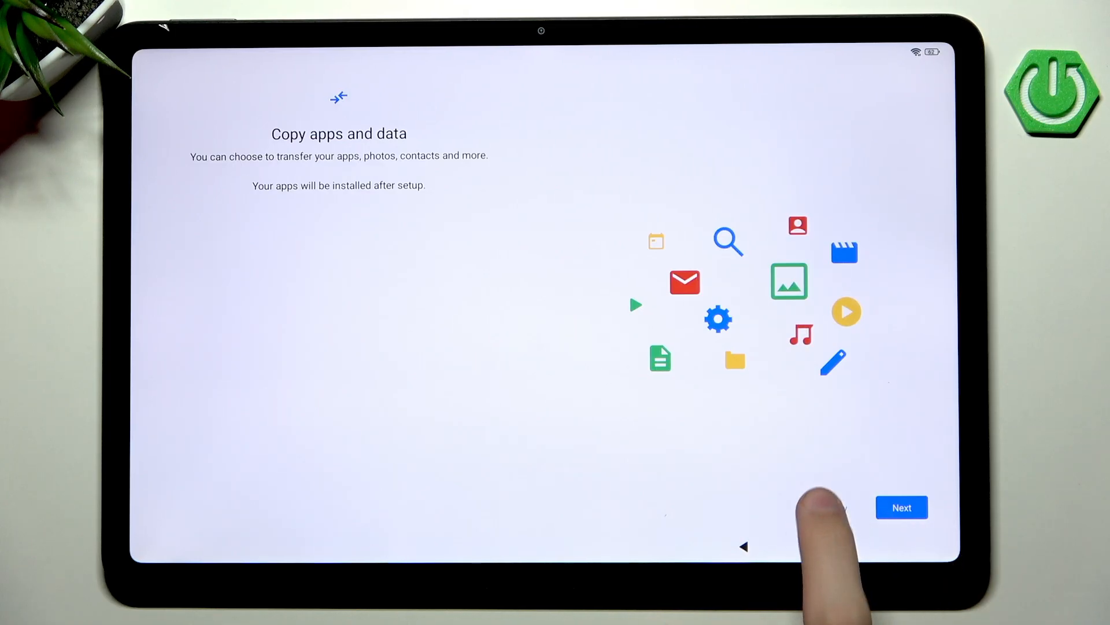
Skip copying apps and data, then draw and confirm an unlock pattern
{"action": "left_click", "coordinate": [903, 507]}
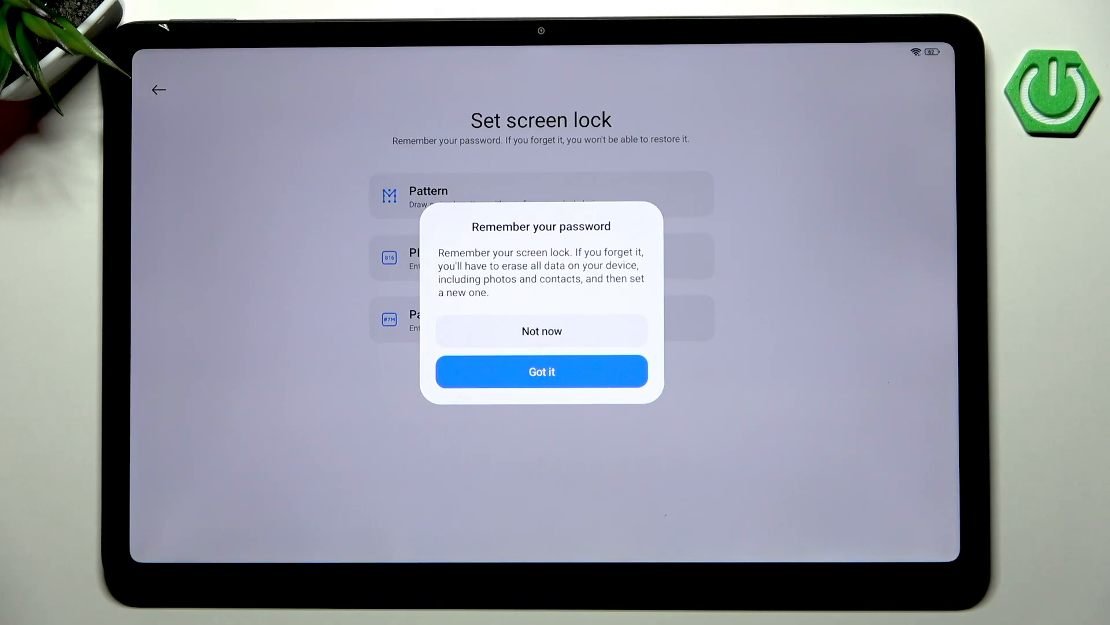
{"action": "left_click", "coordinate": [541, 371]}
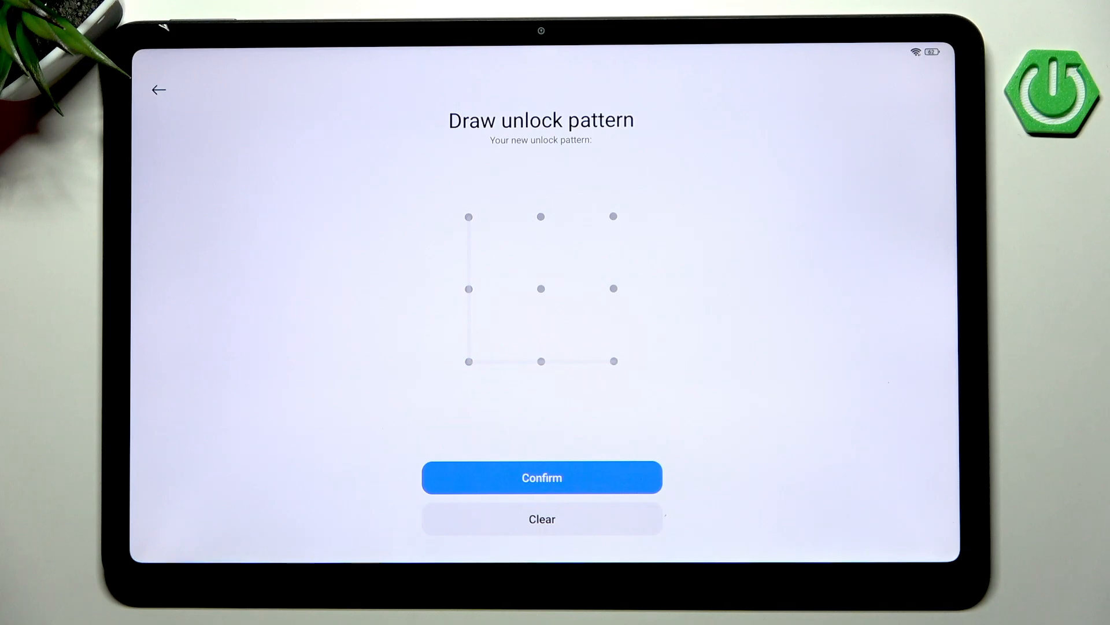
{"action": "left_click", "coordinate": [542, 477]}
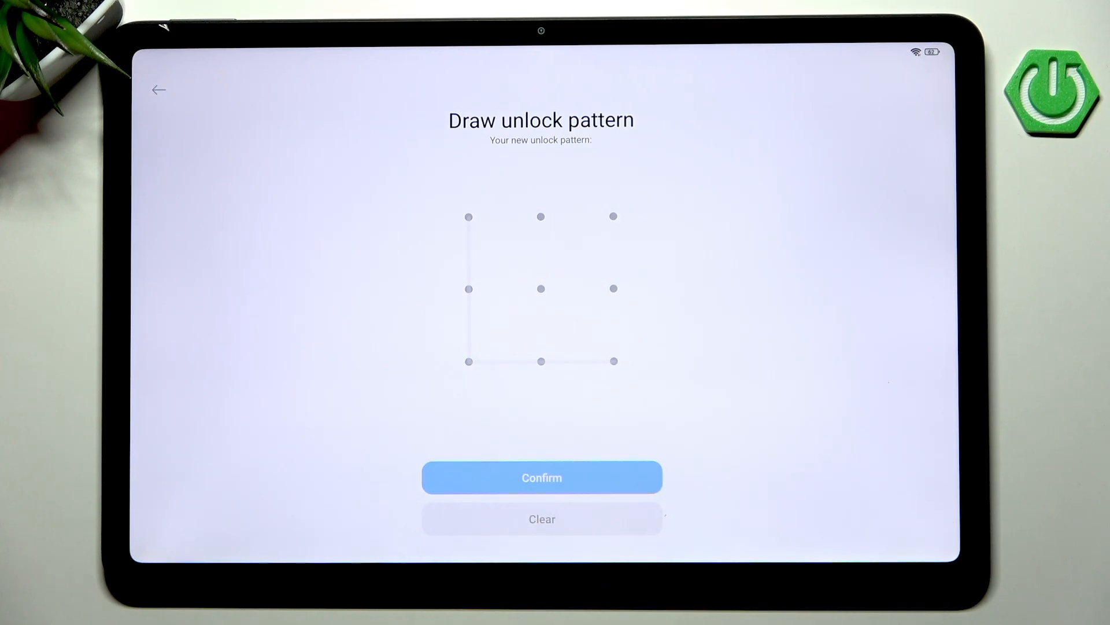
{"action": "left_click", "coordinate": [541, 476]}
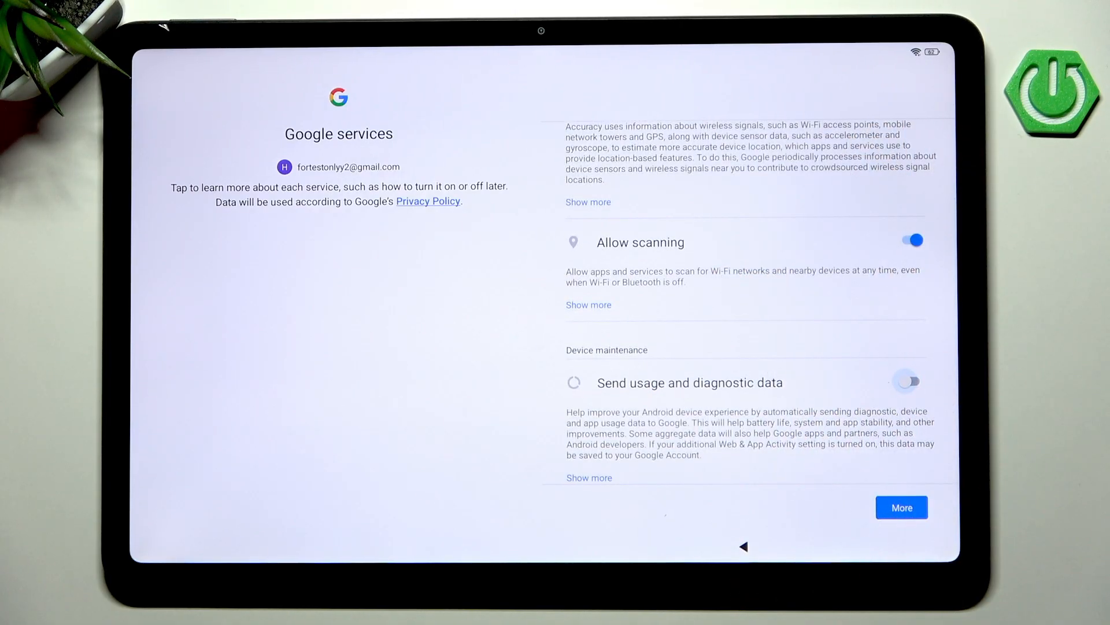
Expand the Google services options and scroll down to the Accept button
{"action": "left_click", "coordinate": [909, 382]}
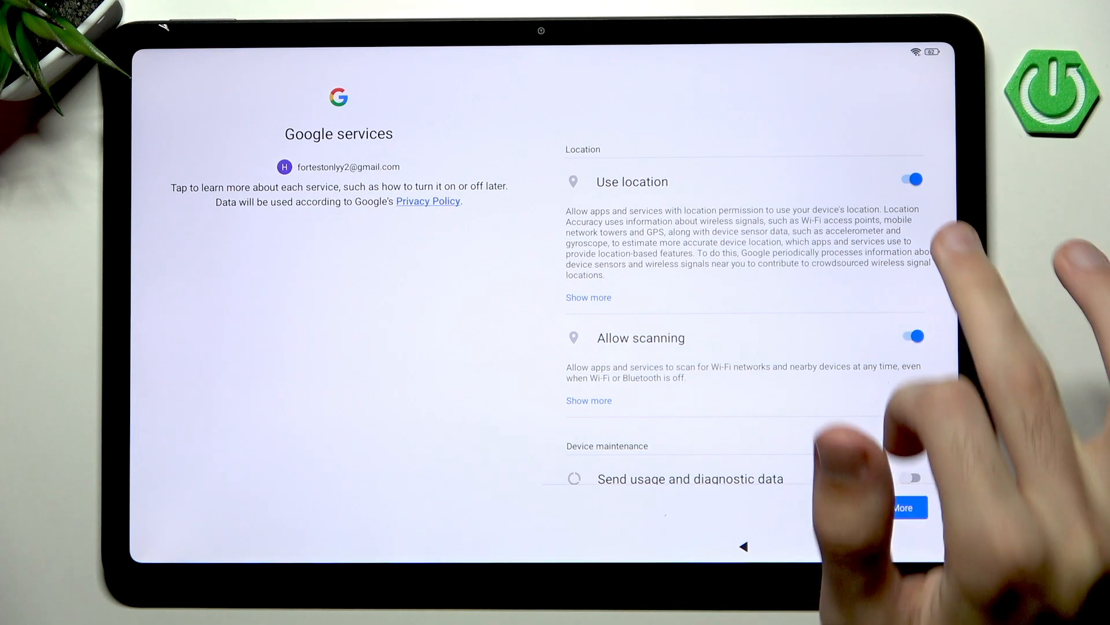
{"action": "scroll", "scroll_direction": "down", "scroll_amount": 3}
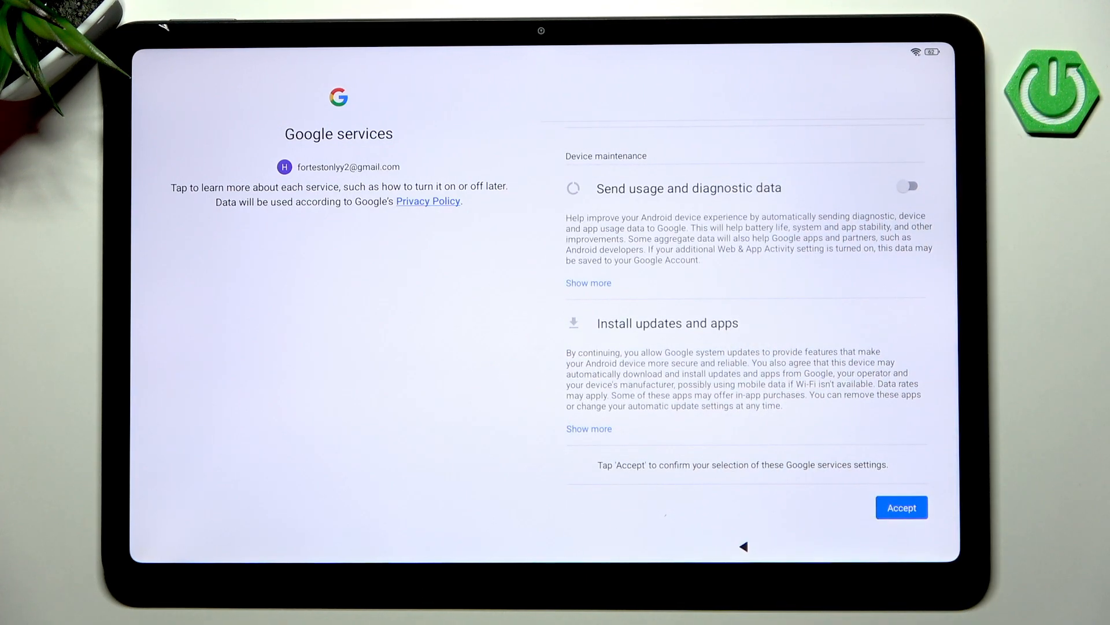
{"action": "left_click", "coordinate": [902, 507]}
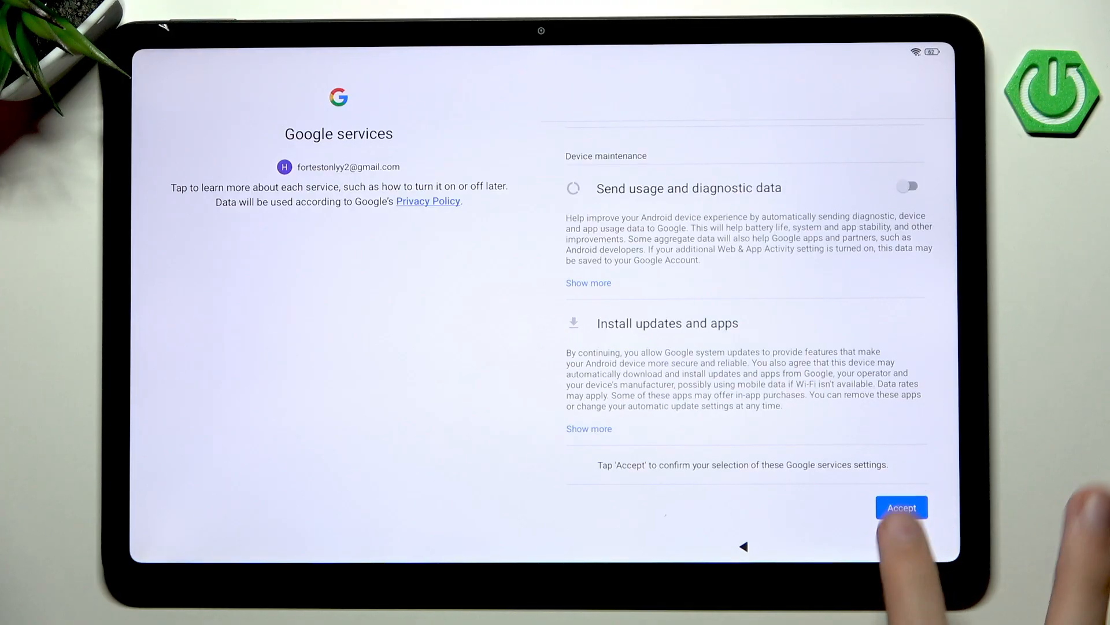
Accept the Google services selections and get past the backup choice
{"action": "left_click", "coordinate": [902, 507]}
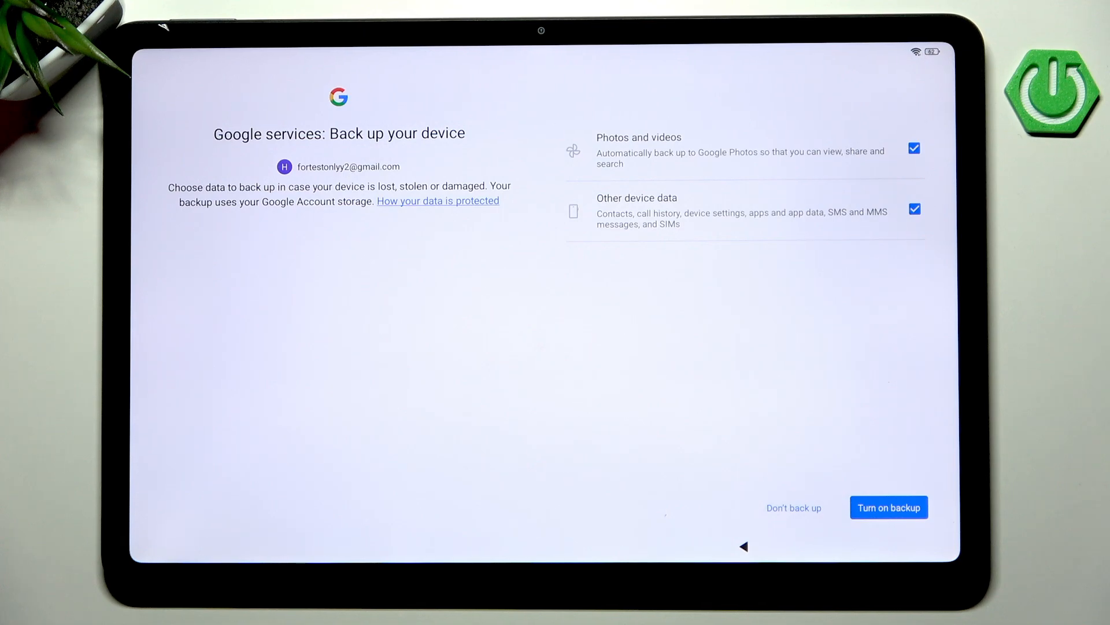
{"action": "left_click", "coordinate": [889, 507]}
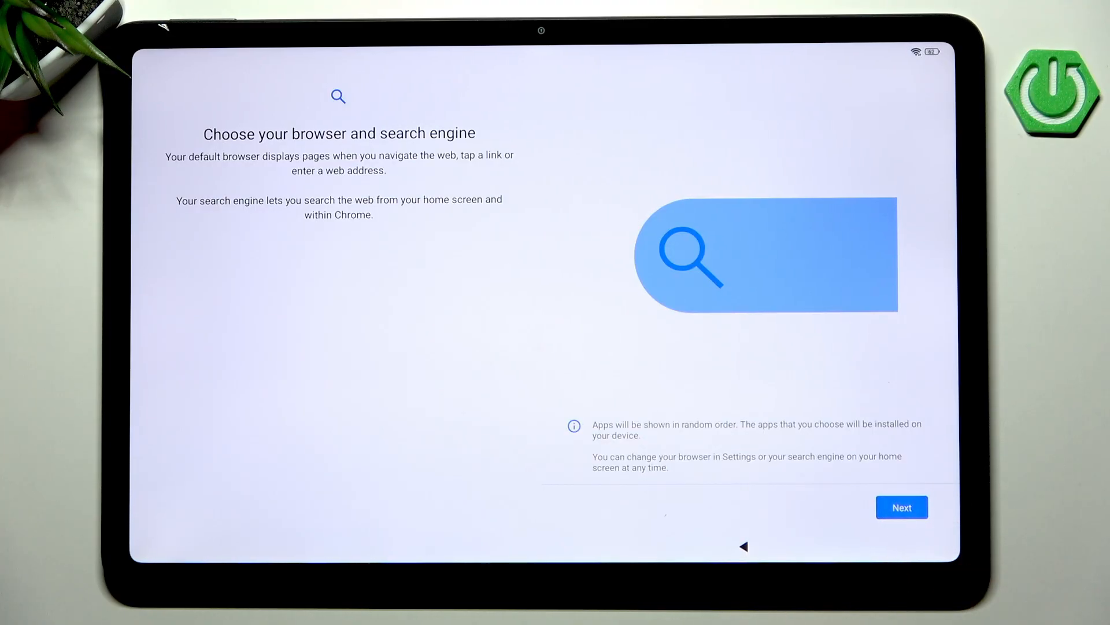
Pick Brave on the browser and search engine screen and set it as default
{"action": "left_click", "coordinate": [902, 507]}
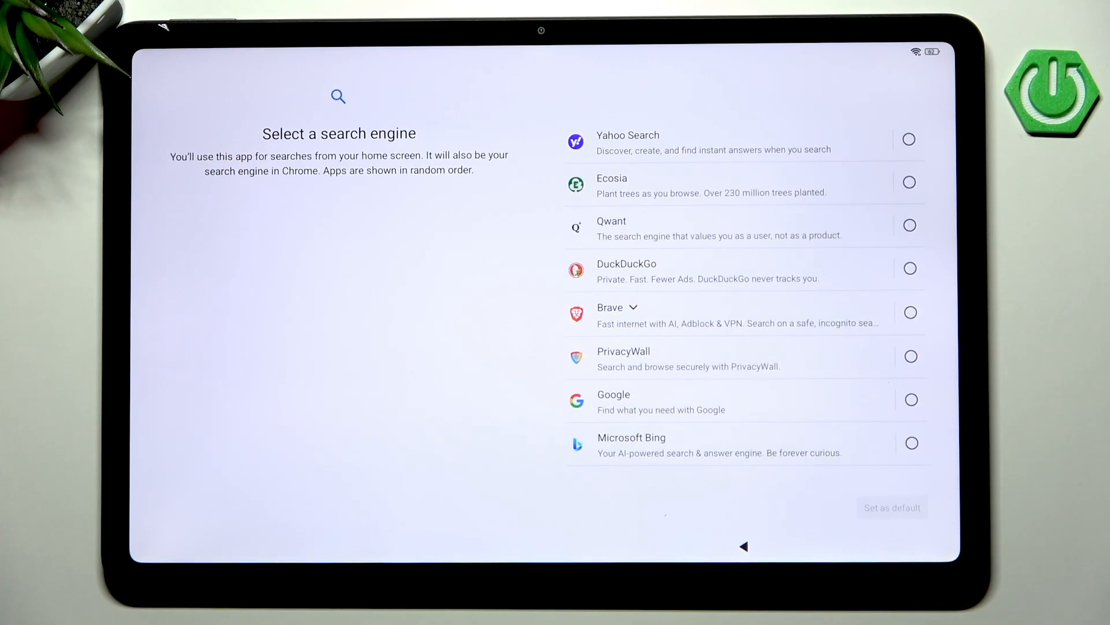
{"action": "left_click", "coordinate": [909, 312]}
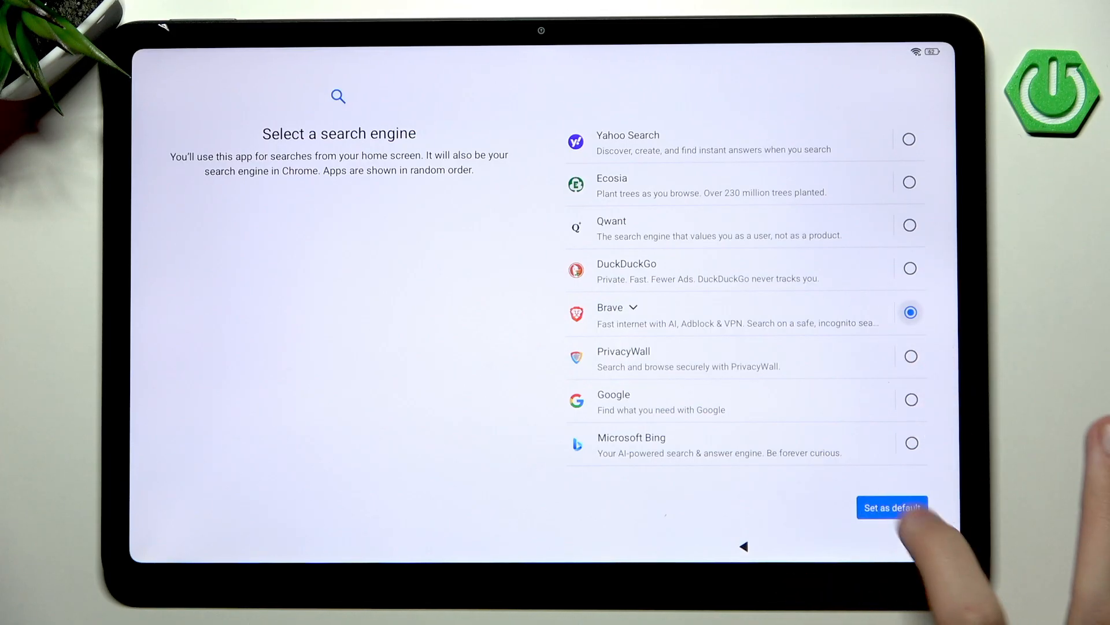
{"action": "left_click", "coordinate": [891, 507]}
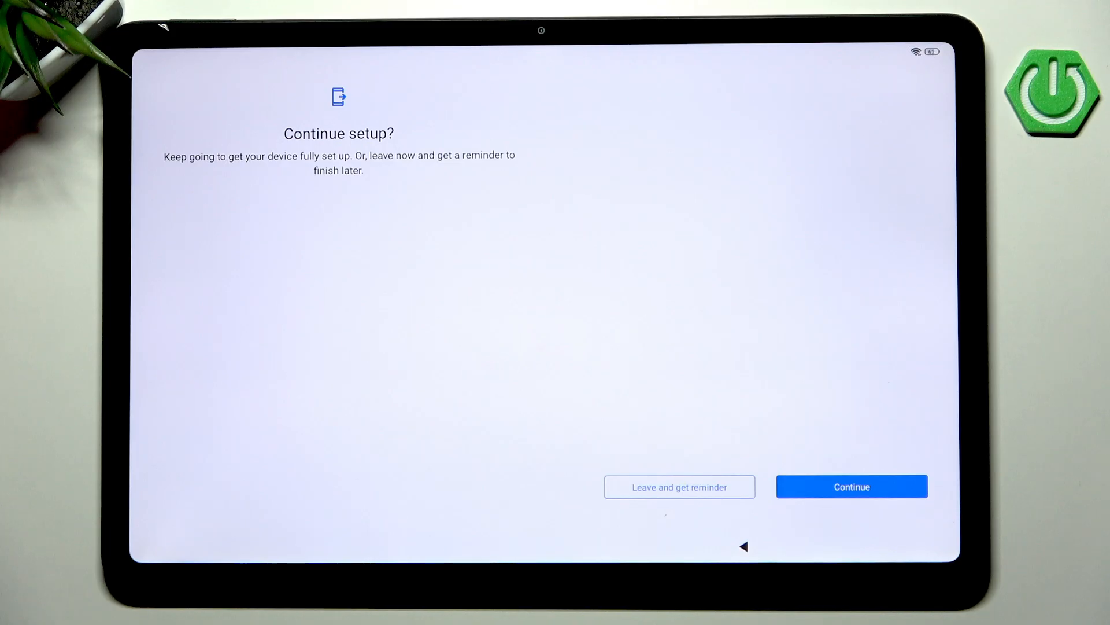
Continue the full setup and decide on letting nearby contacts find the tablet
{"action": "left_click", "coordinate": [851, 487]}
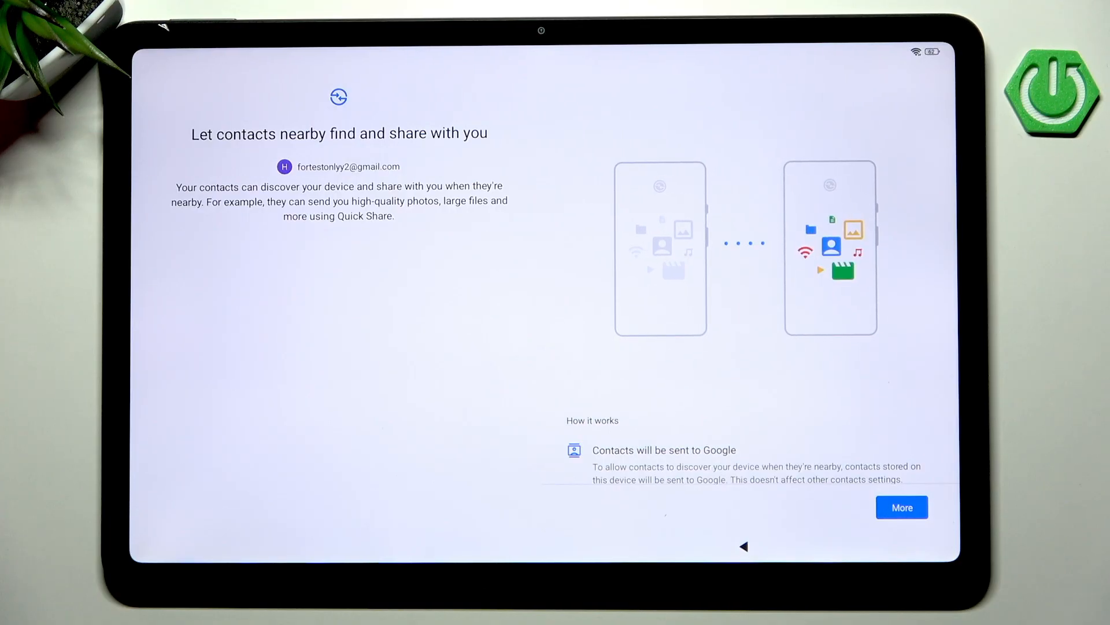
{"action": "left_click", "coordinate": [902, 507]}
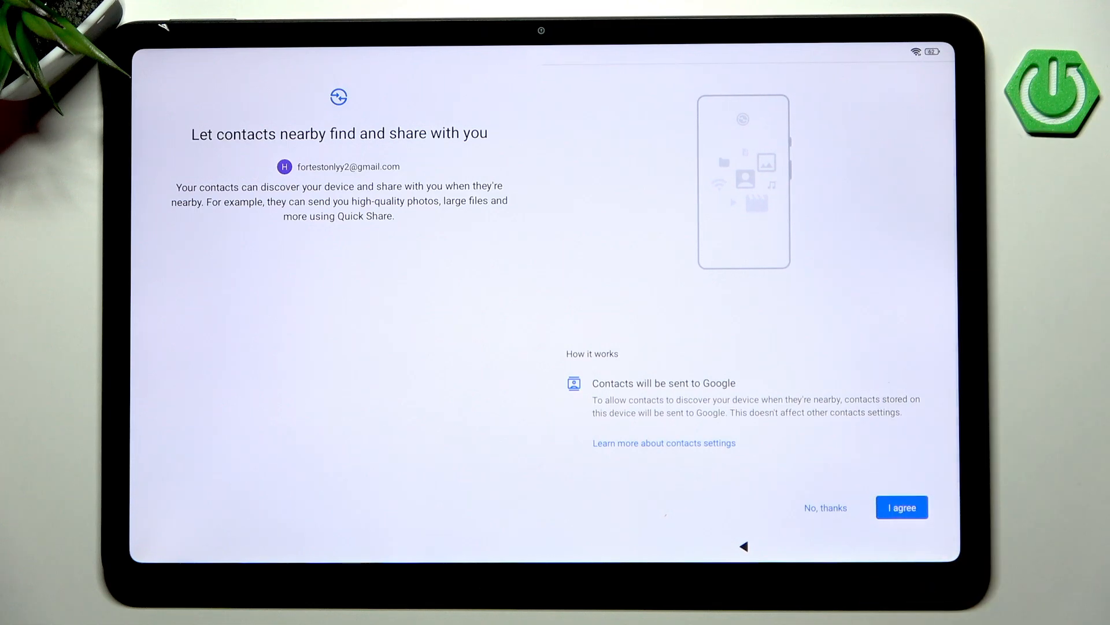
{"action": "left_click", "coordinate": [902, 507]}
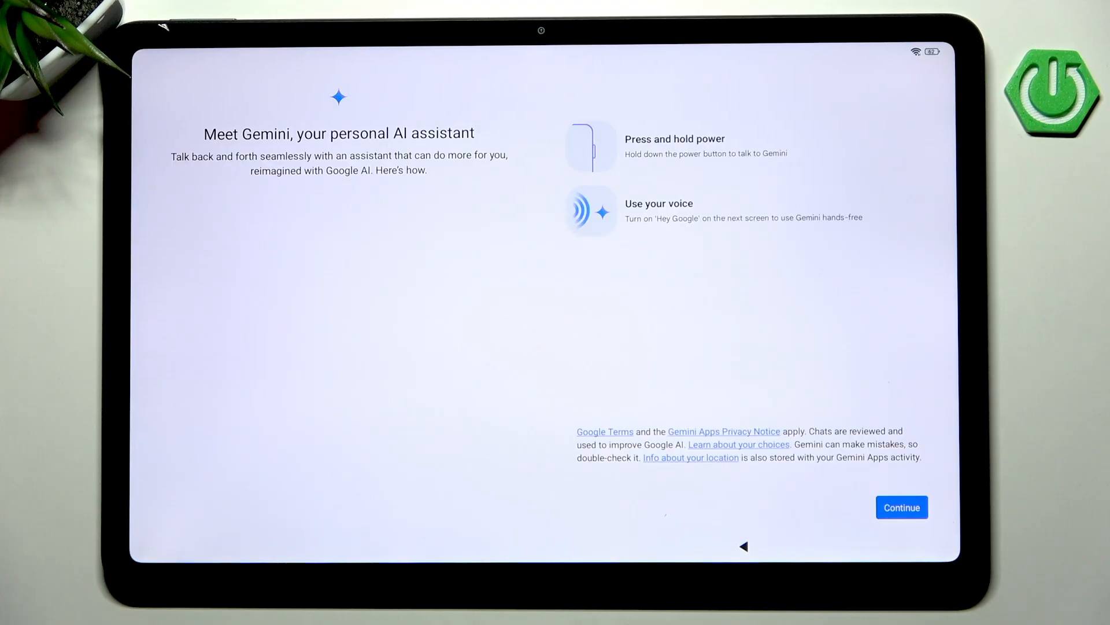
Move past Meet Gemini and decide on hands-free 'Hey Google'
{"action": "left_click", "coordinate": [901, 507]}
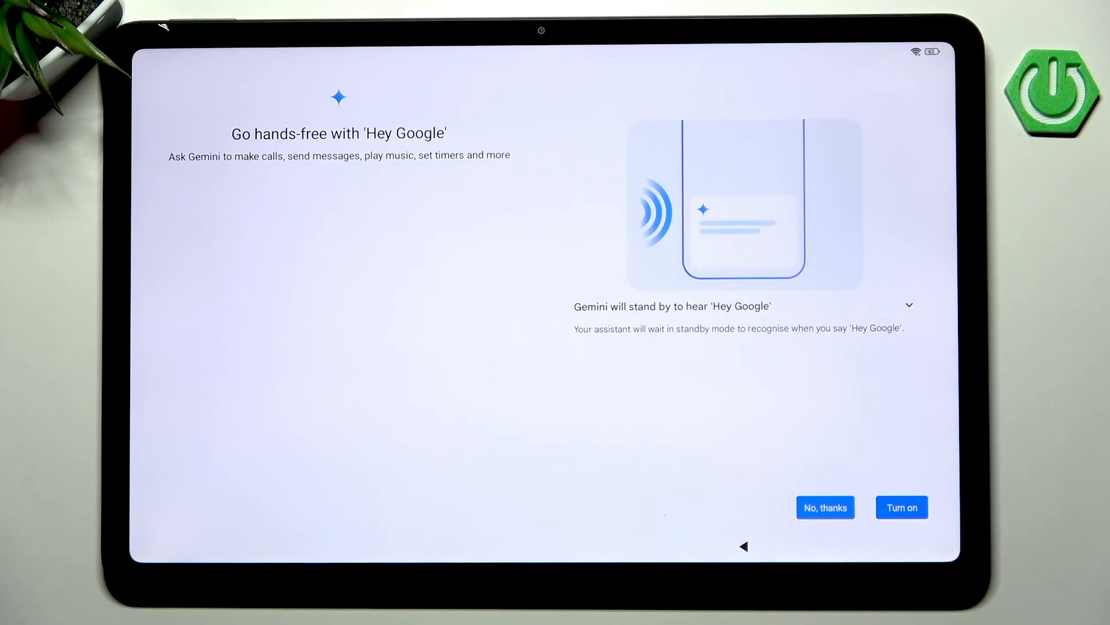
{"action": "left_click", "coordinate": [824, 507]}
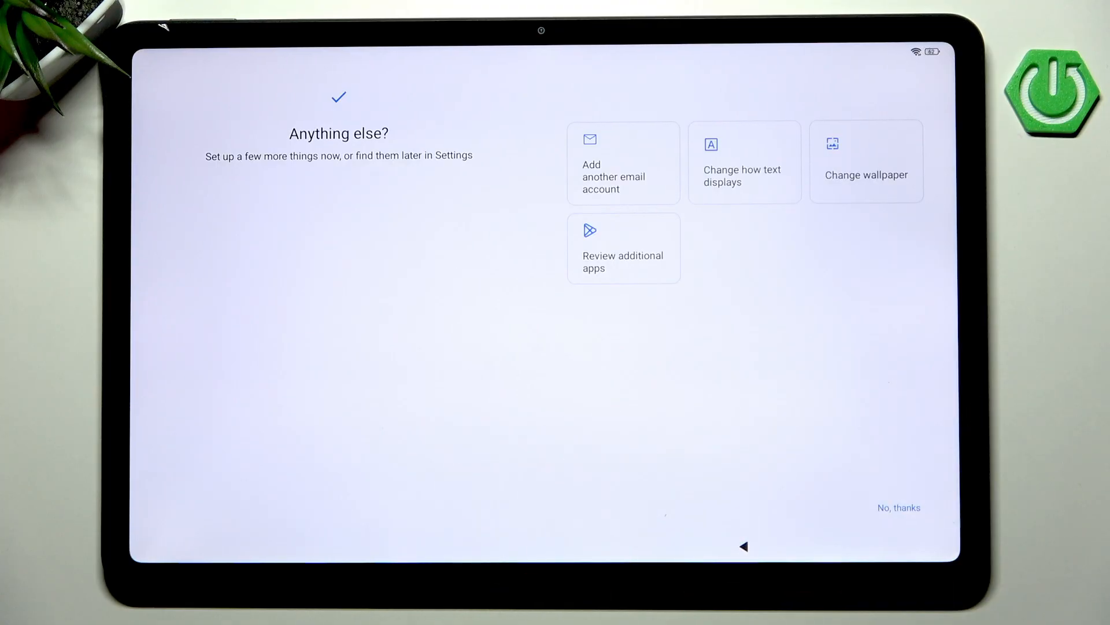
Try a bold MiSans font weight, then skip Gemini and decline 'Hey Google'
{"action": "left_click", "coordinate": [624, 162]}
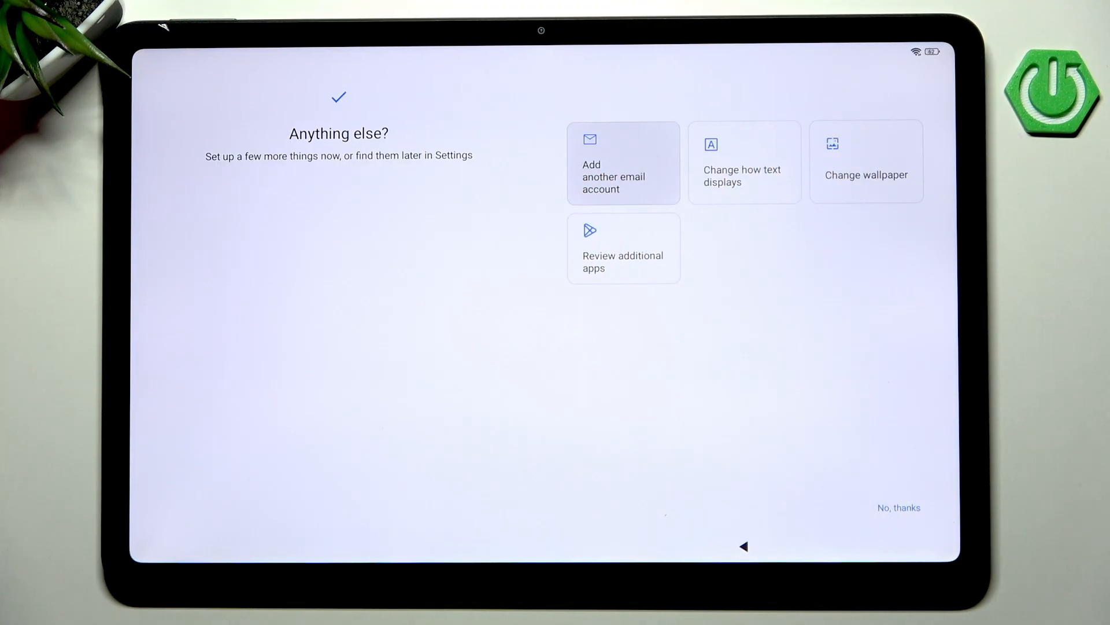
{"action": "left_click", "coordinate": [622, 161]}
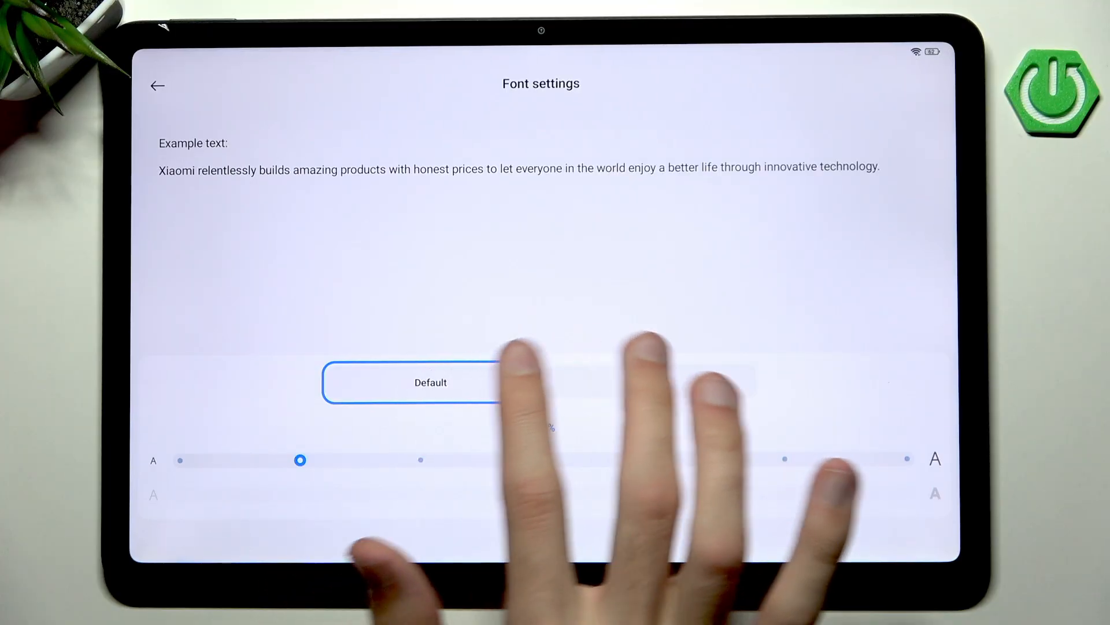
{"action": "left_click", "coordinate": [650, 381]}
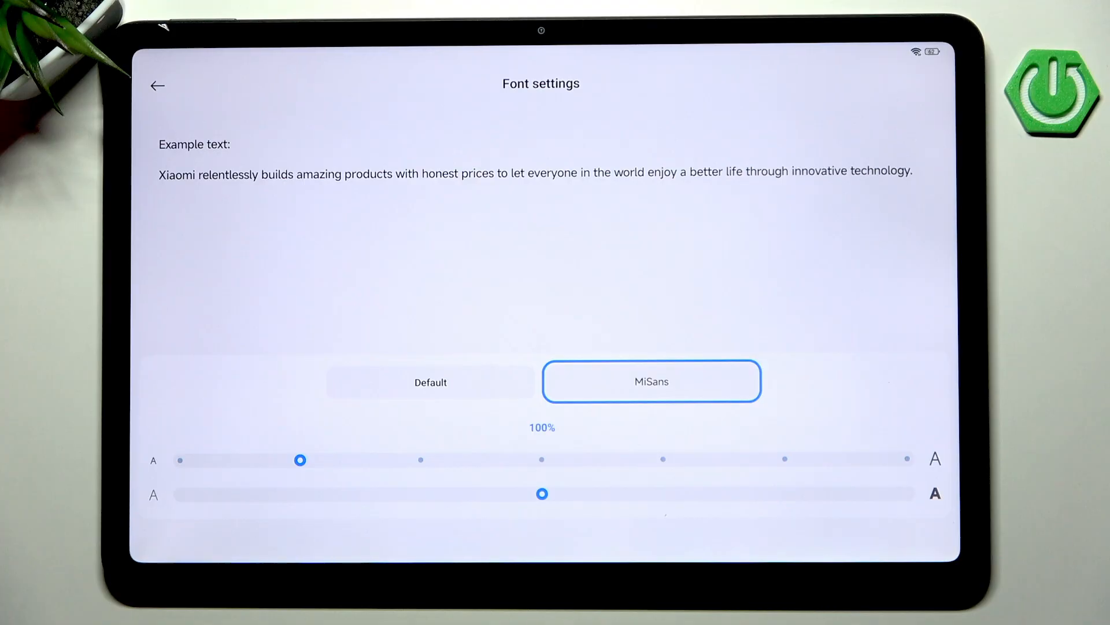
{"action": "left_click_drag", "start_coordinate": [543, 494], "coordinate": [843, 494]}
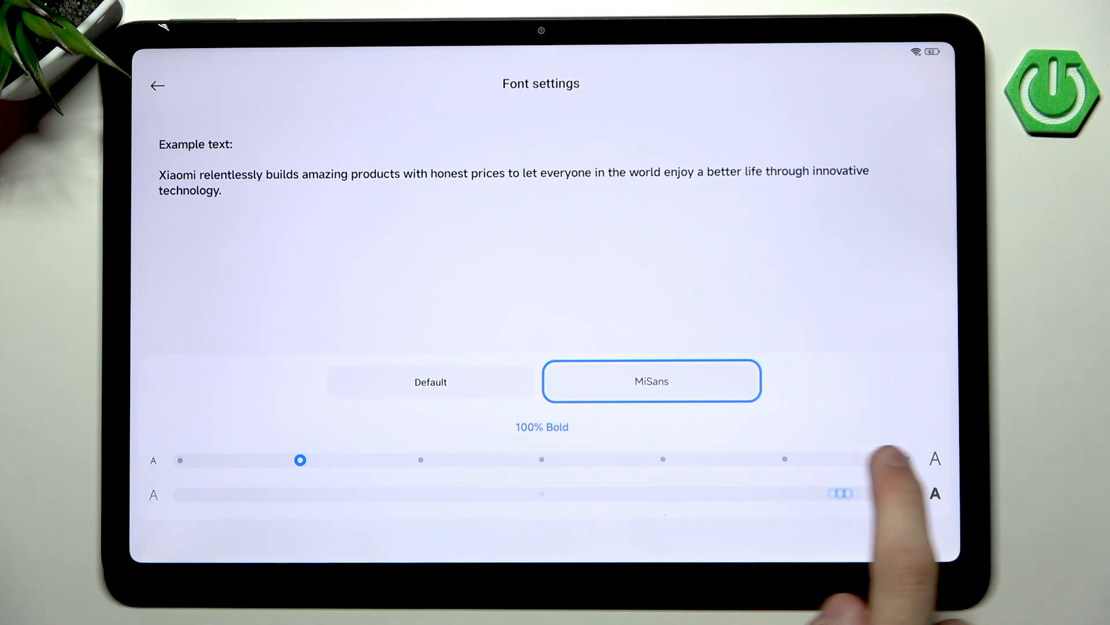
{"action": "left_click_drag", "start_coordinate": [842, 492], "coordinate": [584, 492]}
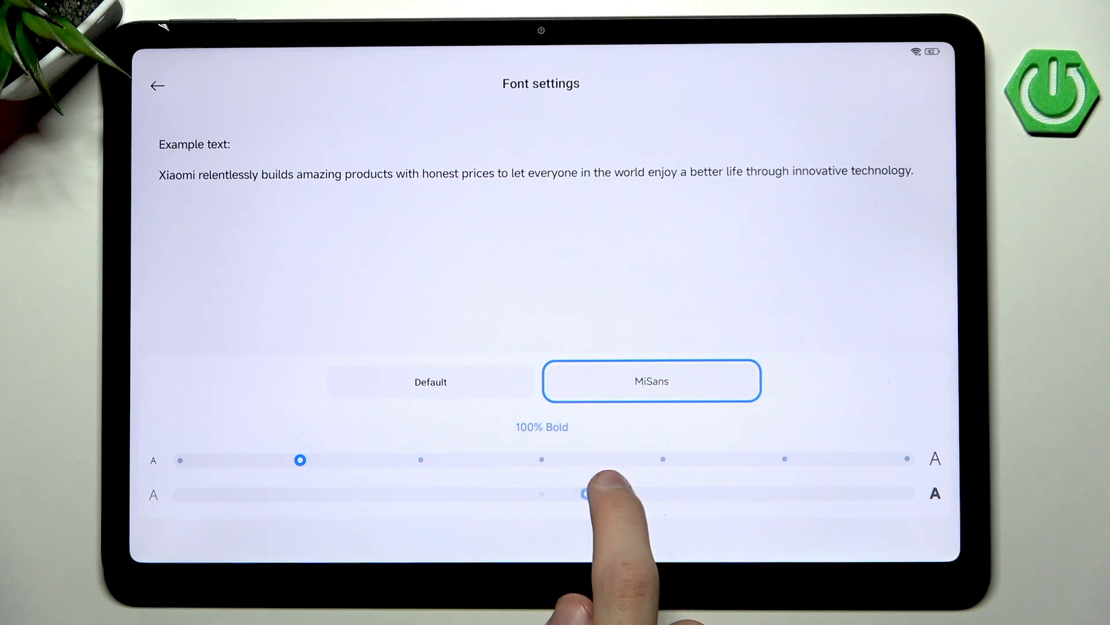
{"action": "left_click_drag", "start_coordinate": [584, 494], "coordinate": [319, 493]}
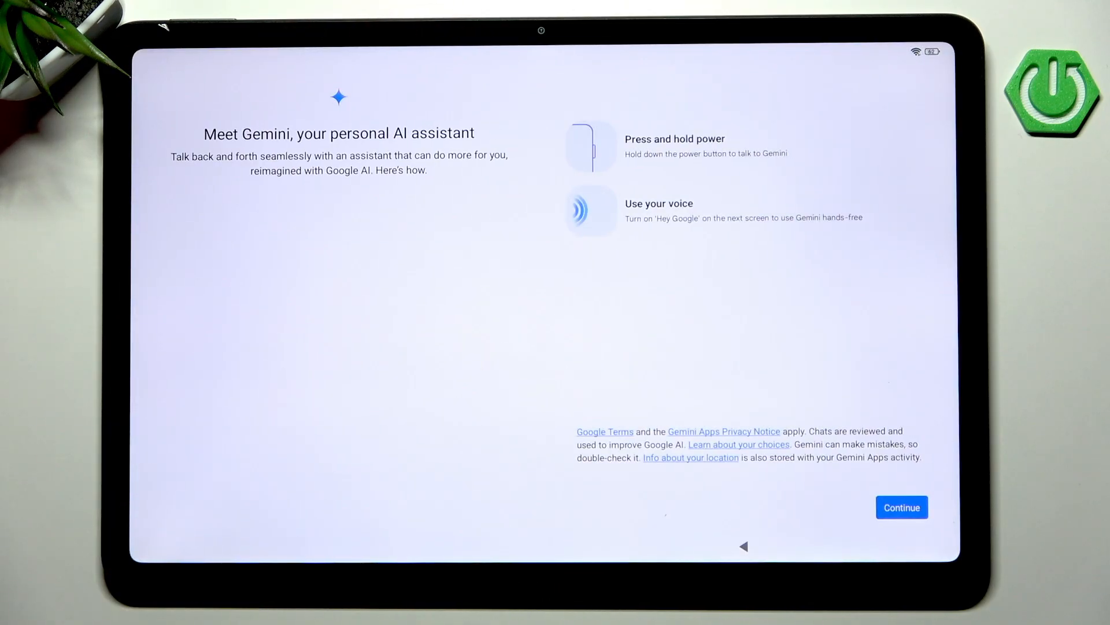
{"action": "left_click", "coordinate": [901, 507]}
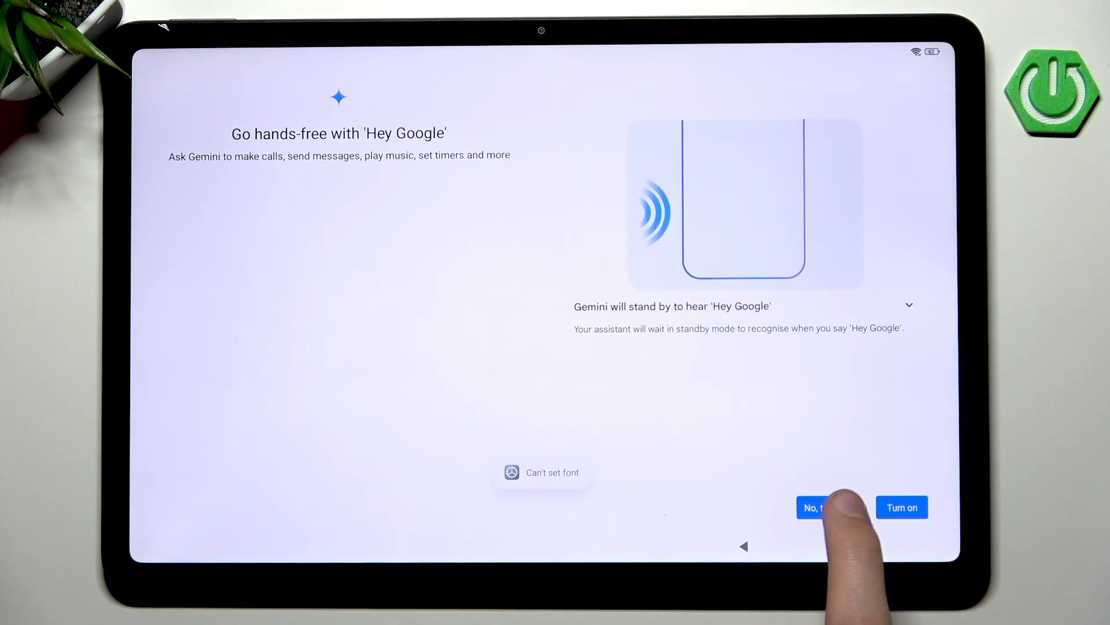
{"action": "left_click", "coordinate": [816, 507]}
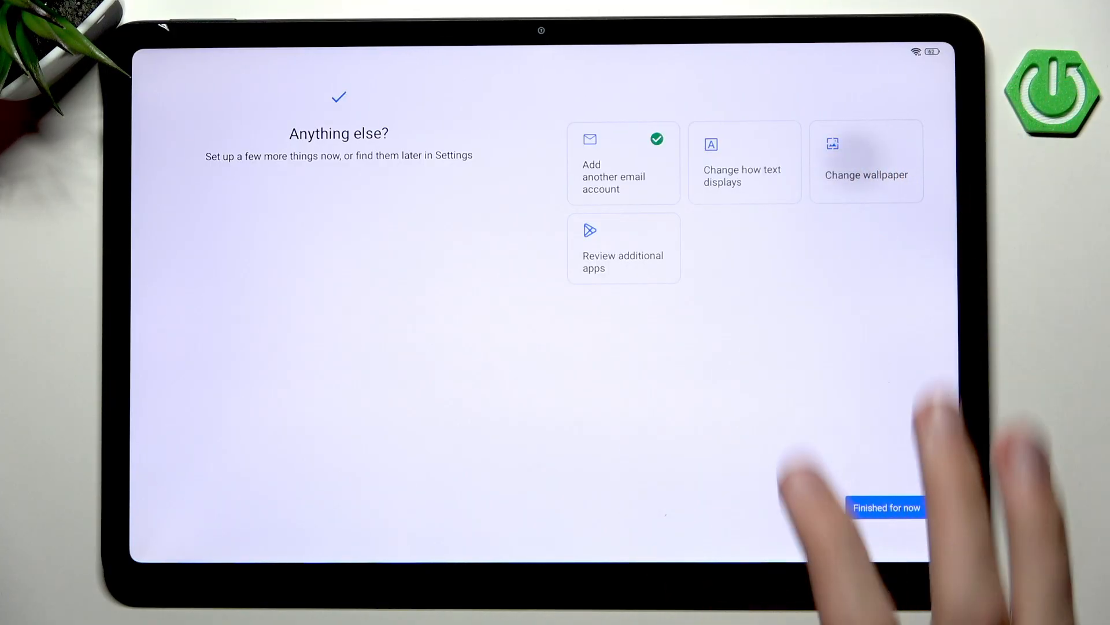
Mark the wallpaper extra done, accept the included Google apps, and finish extras
{"action": "left_click", "coordinate": [865, 161]}
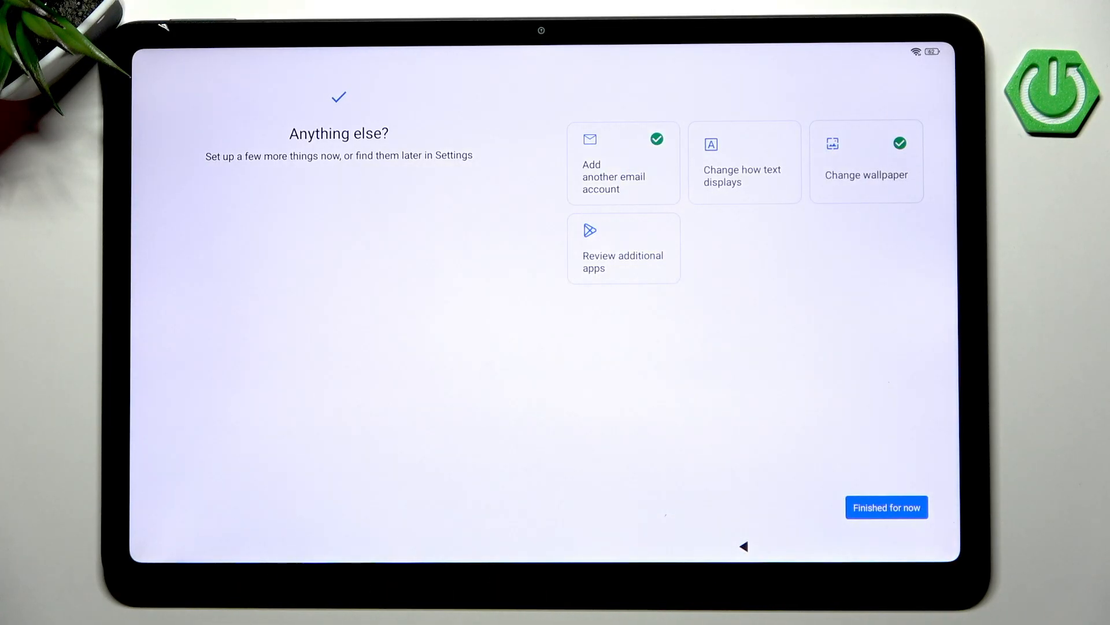
{"action": "left_click", "coordinate": [623, 247]}
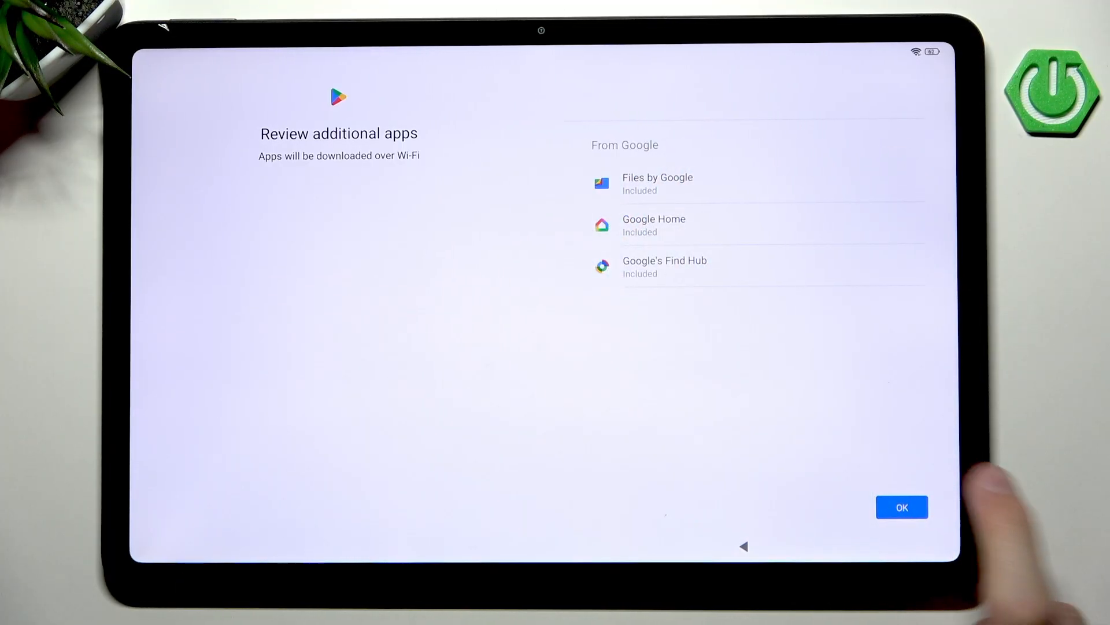
{"action": "left_click", "coordinate": [902, 507]}
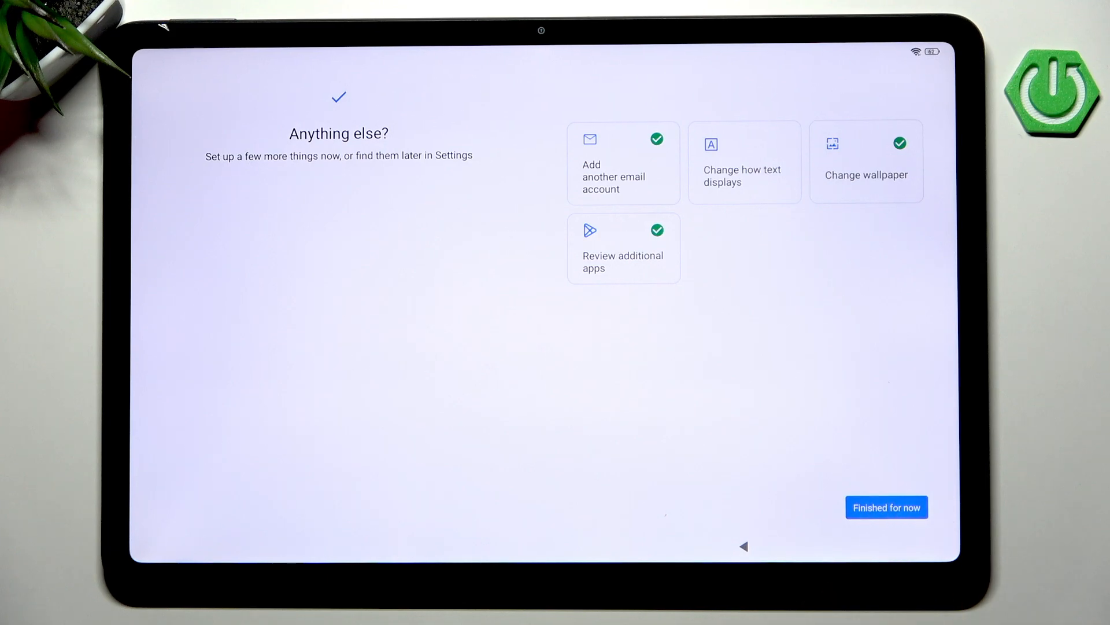
{"action": "left_click", "coordinate": [887, 507]}
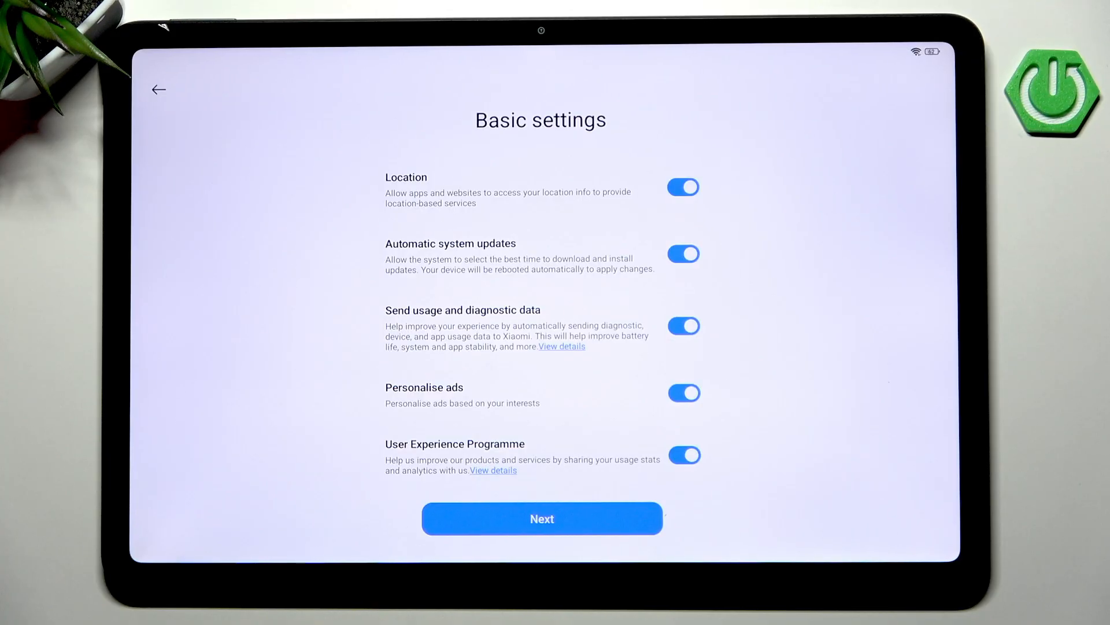
Review the remaining Basic settings options and confirm them
{"action": "left_click", "coordinate": [683, 326]}
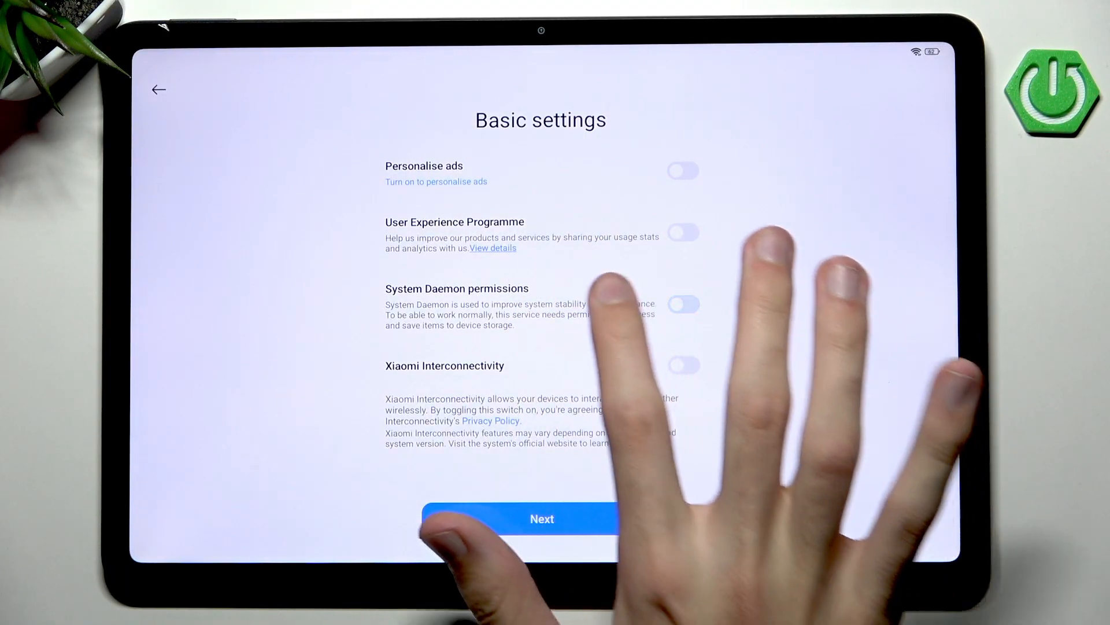
{"action": "left_click", "coordinate": [542, 519]}
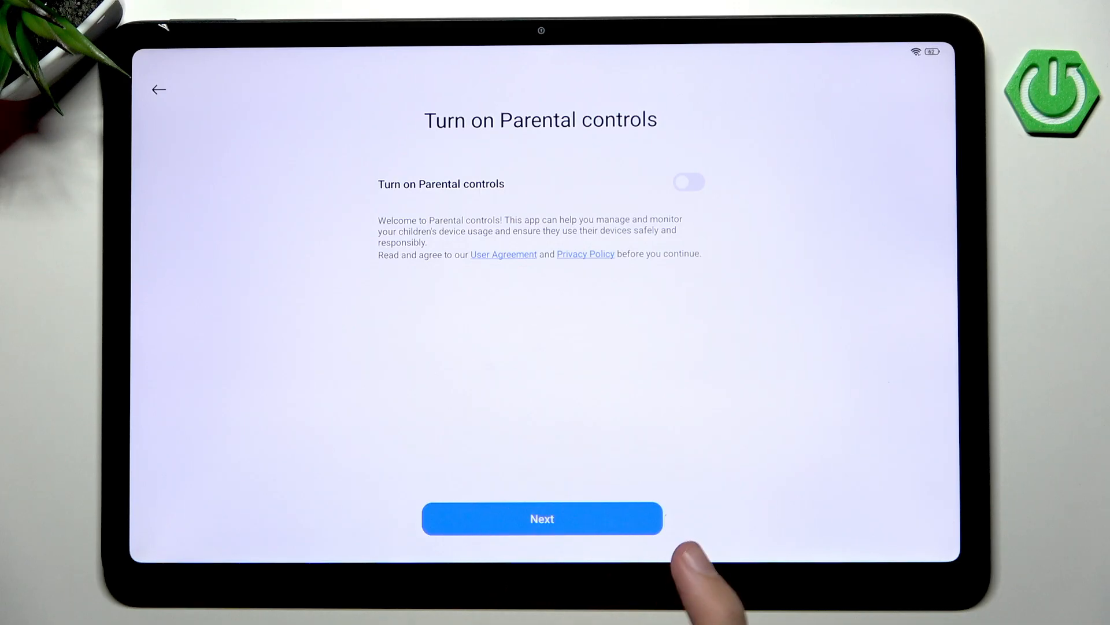
Skip parental controls and choose MiSans as the system font
{"action": "left_click", "coordinate": [542, 517]}
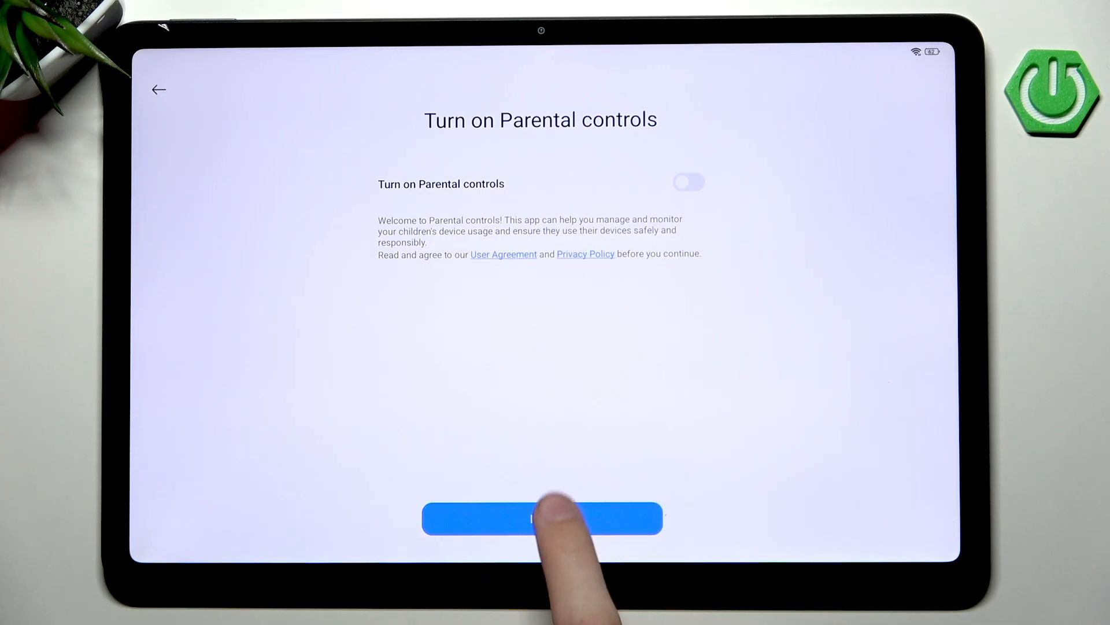
{"action": "left_click", "coordinate": [542, 518]}
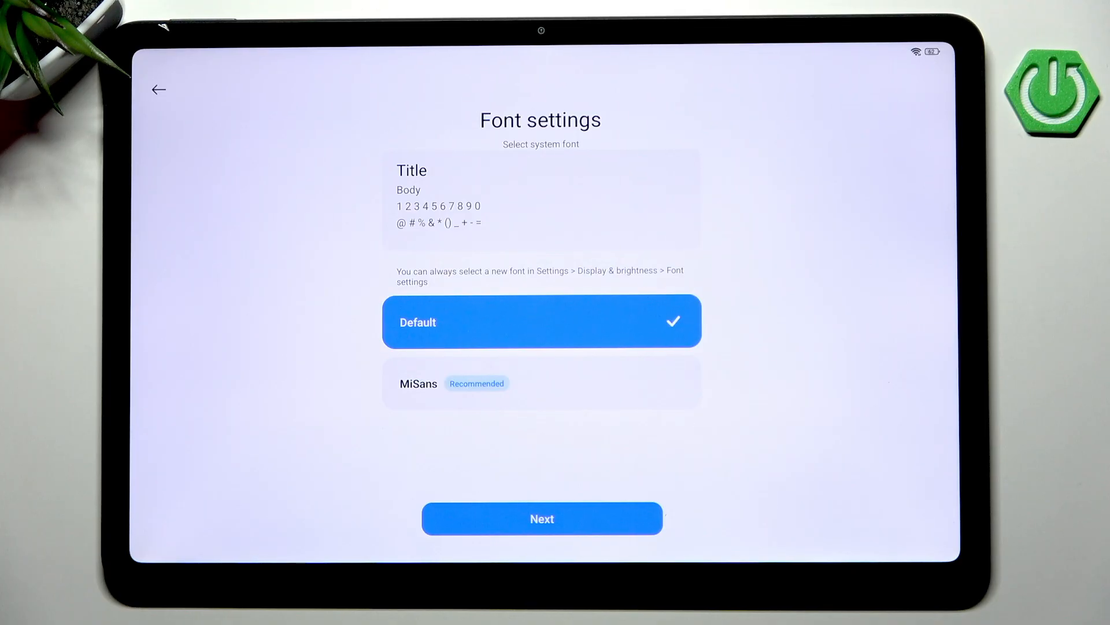
{"action": "left_click", "coordinate": [541, 382]}
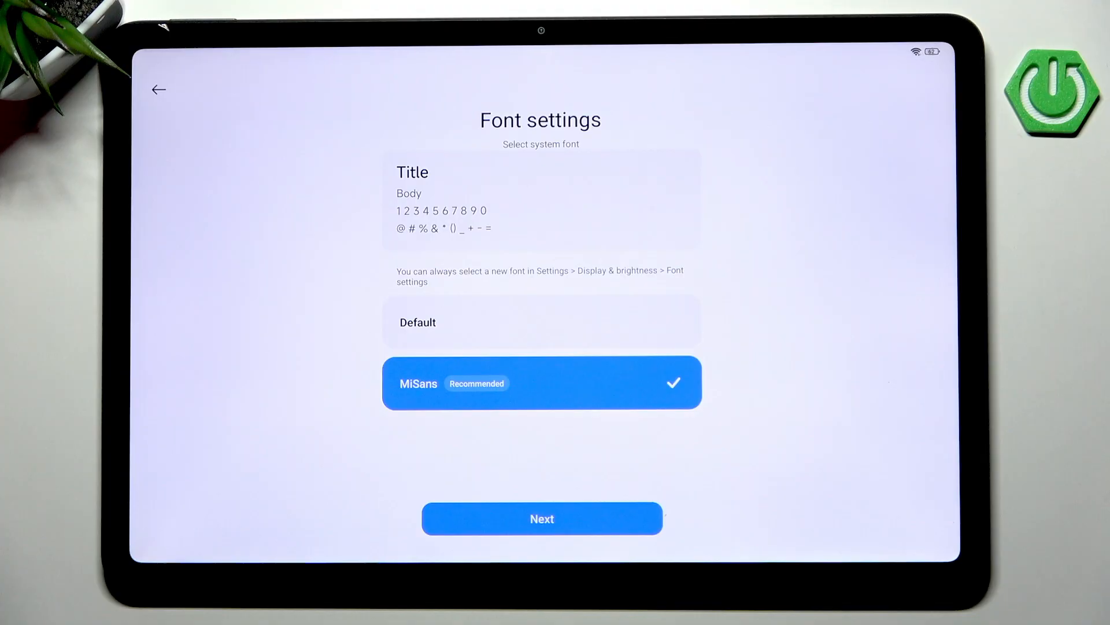
{"action": "left_click", "coordinate": [542, 518]}
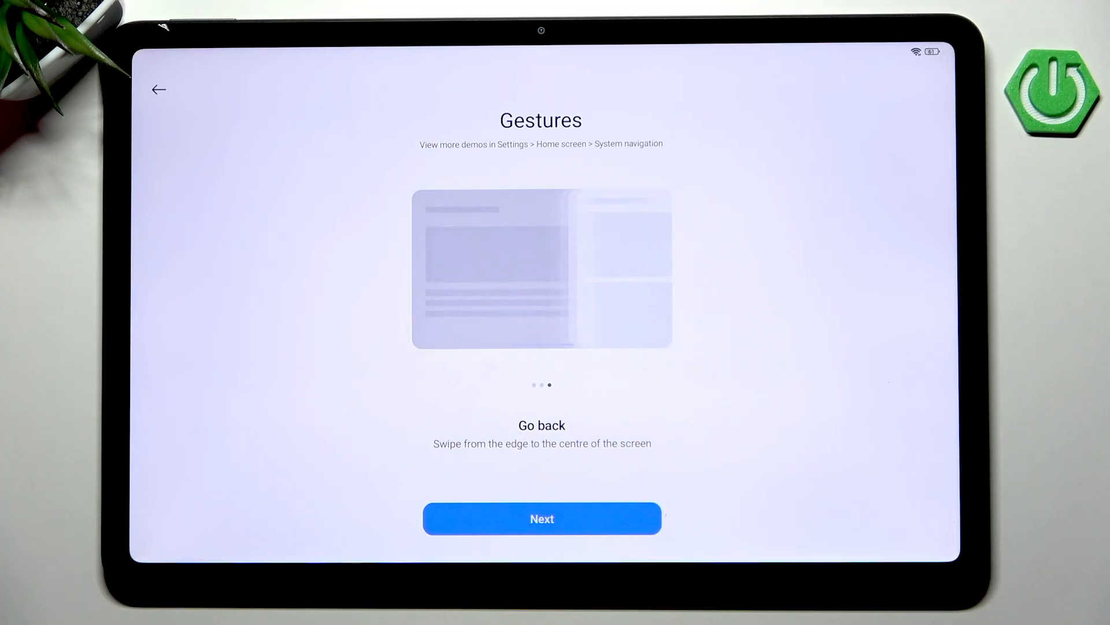
Continue past the gestures tutorial to Setup complete
{"action": "left_click", "coordinate": [542, 518]}
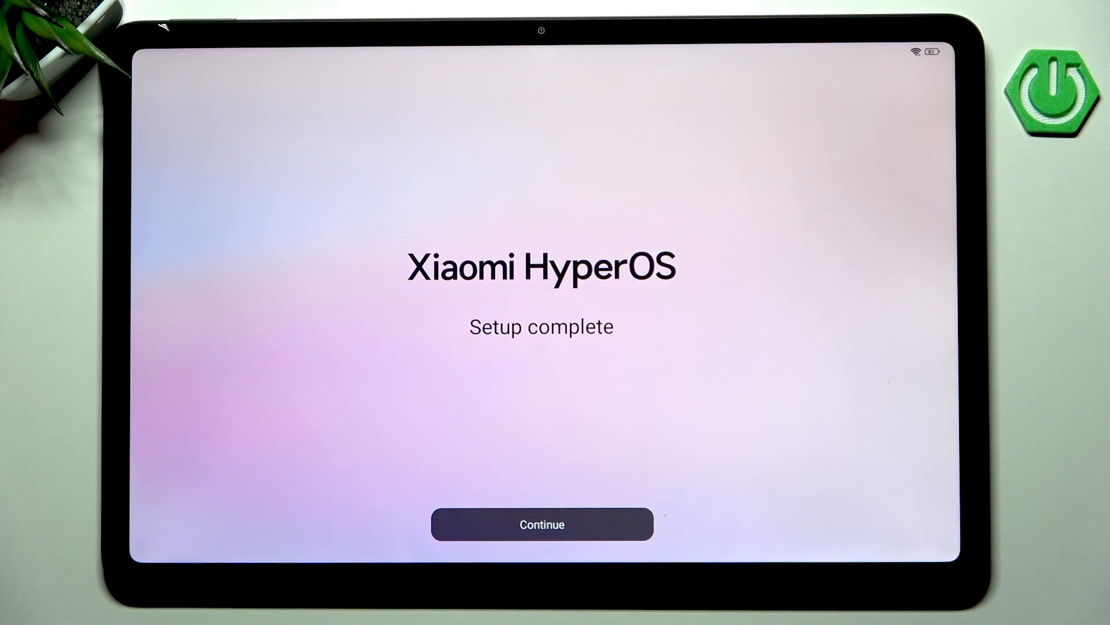
Leave Setup complete and swipe through the home screen pages
{"action": "left_click", "coordinate": [542, 524]}
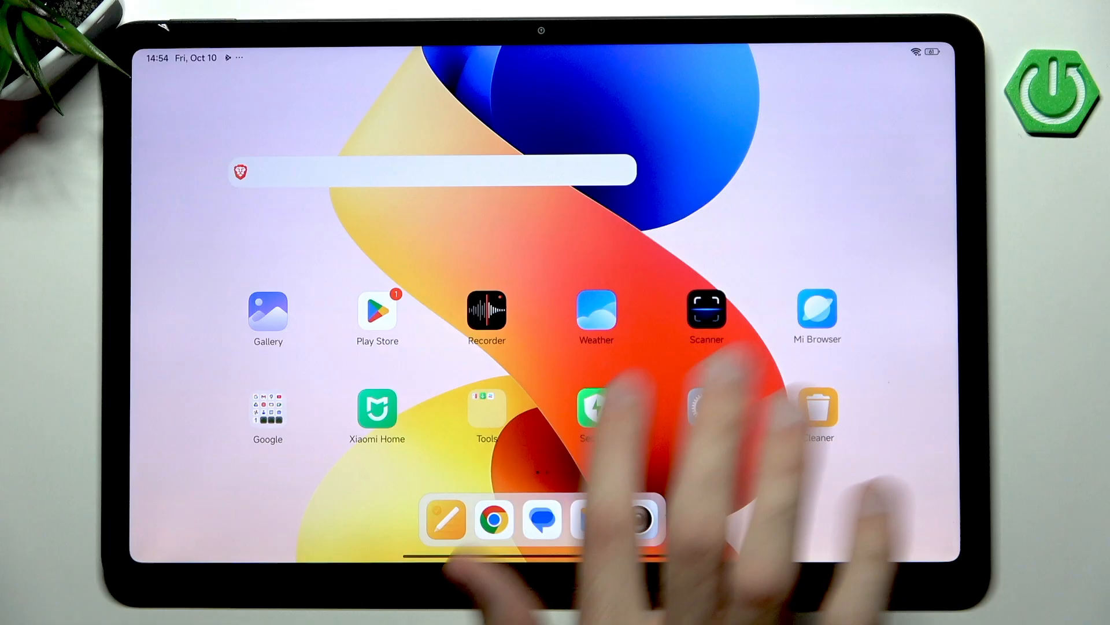
{"action": "scroll", "scroll_direction": "left", "scroll_amount": 3}
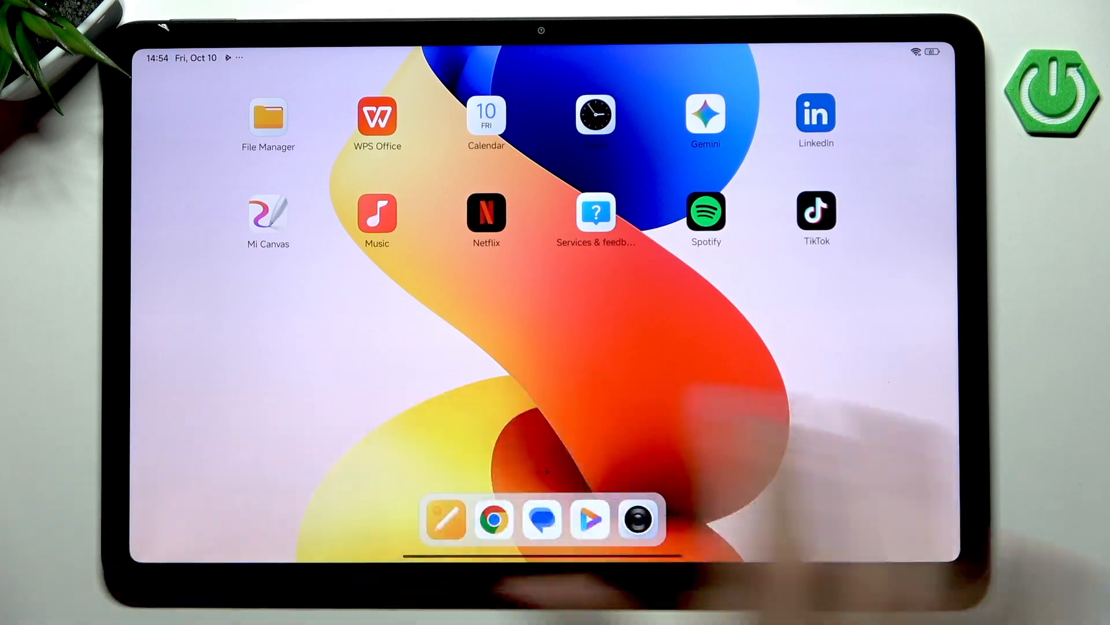